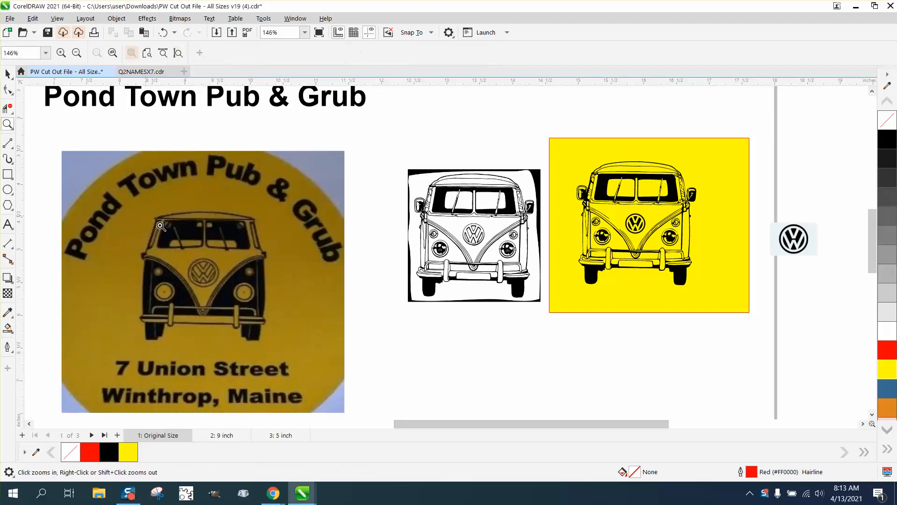
# Zoom out to 124% and shift the logo photo left, clear of the van images.
pyautogui.click(160, 226)
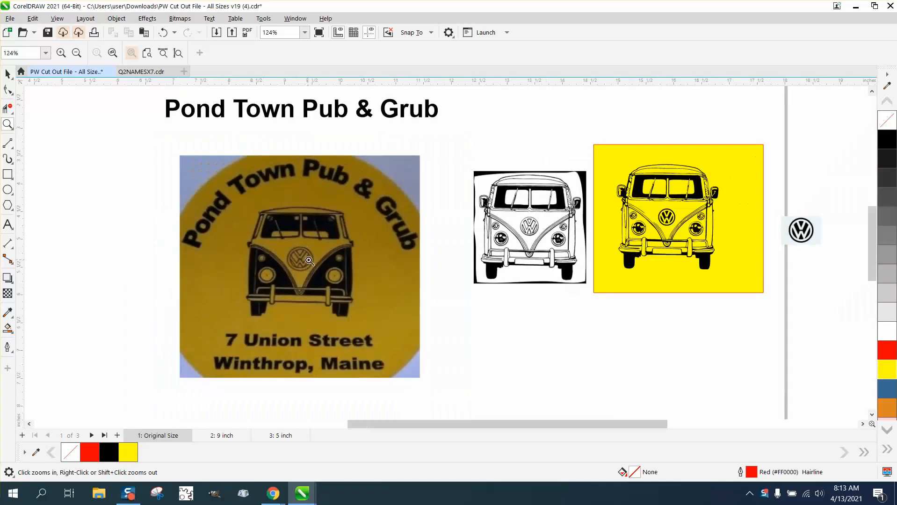
pyautogui.click(8, 73)
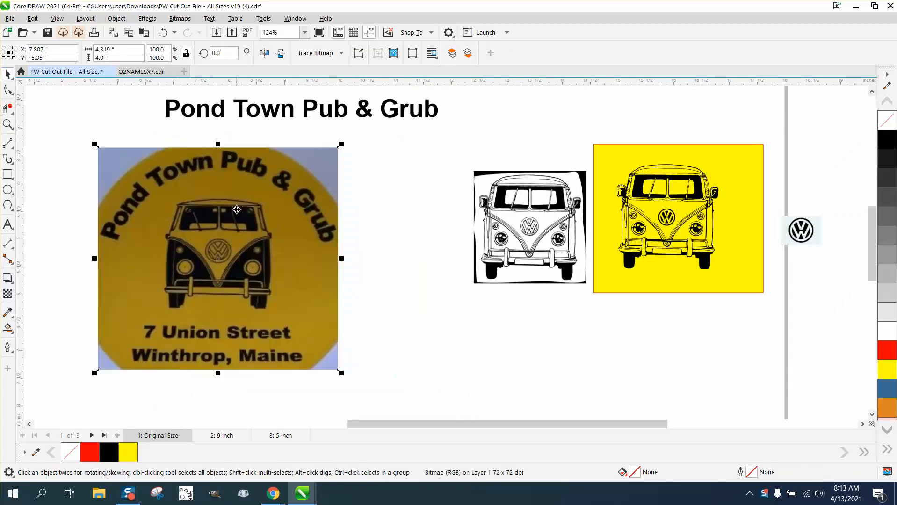
pyautogui.moveTo(264, 228)
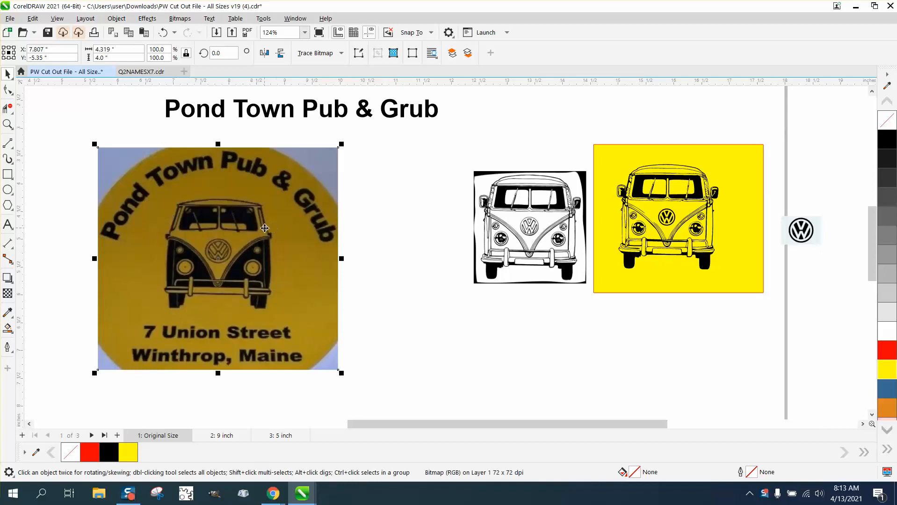
pyautogui.moveTo(317, 214)
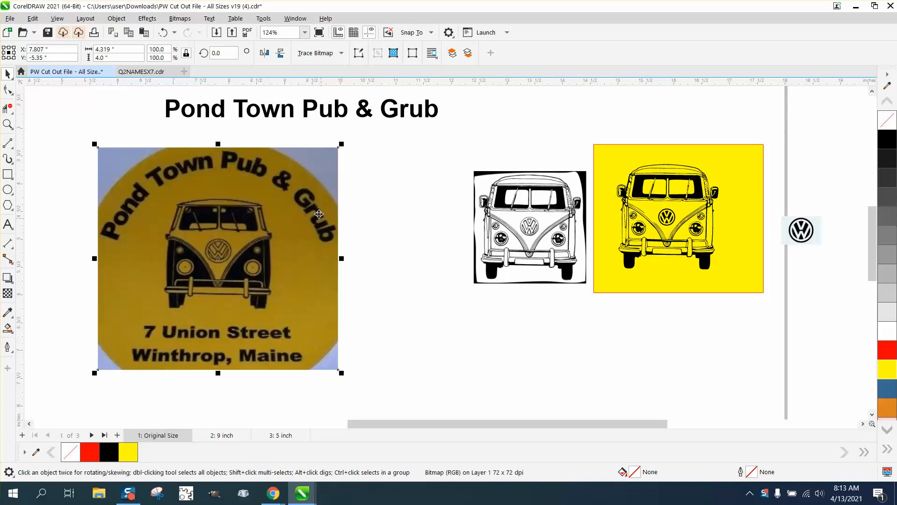
pyautogui.moveTo(312, 347)
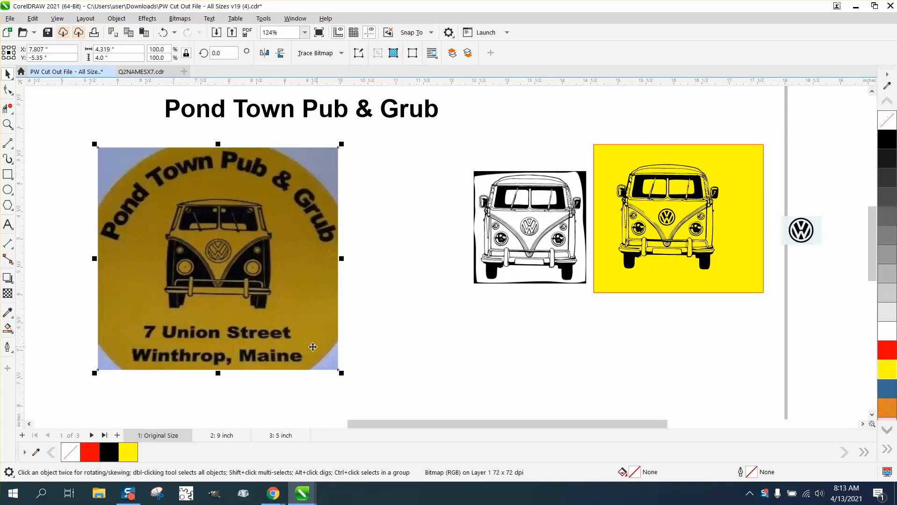
pyautogui.moveTo(82, 122)
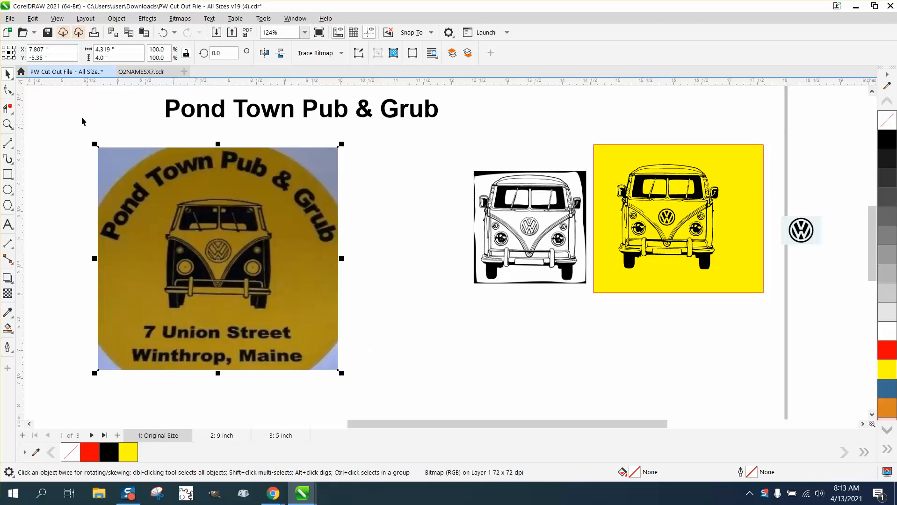
pyautogui.moveTo(522, 219)
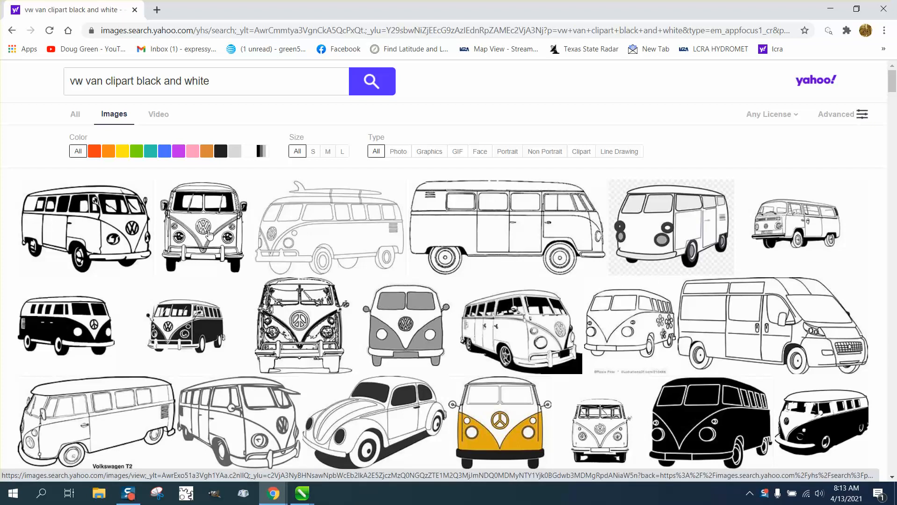
# Preview the front-view VW bus clipart in Yahoo Image Search, then dismiss it.
pyautogui.click(206, 230)
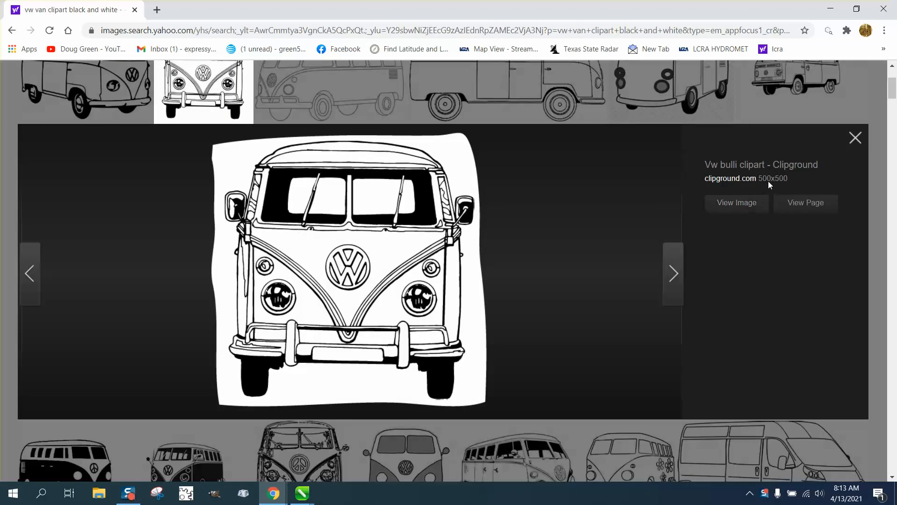
pyautogui.moveTo(760, 187)
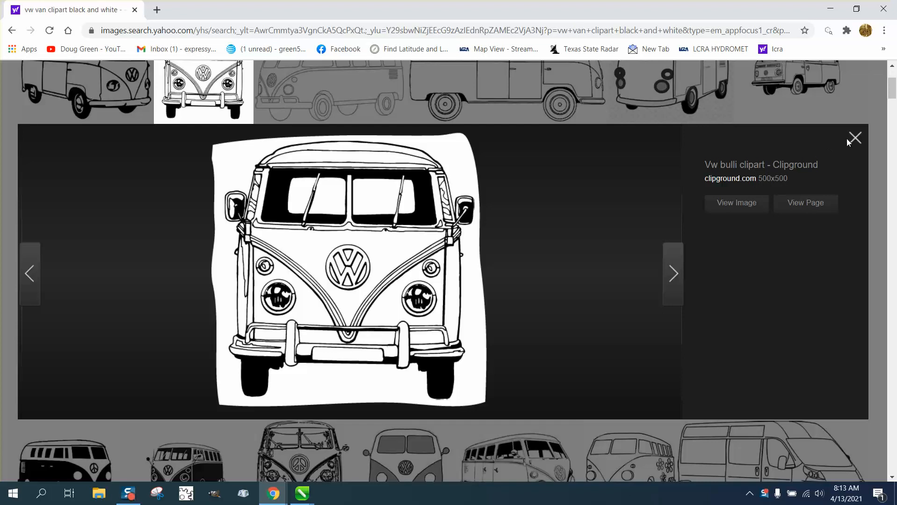
pyautogui.click(854, 137)
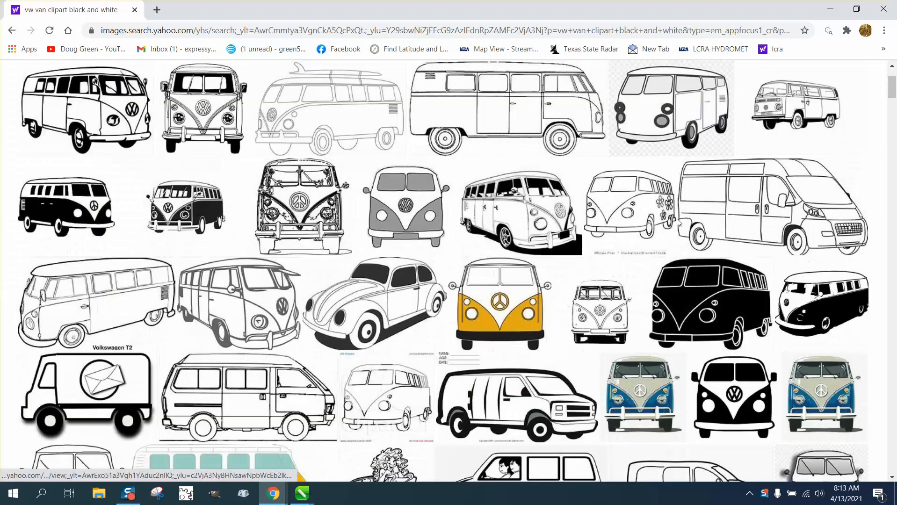
pyautogui.moveTo(270, 493)
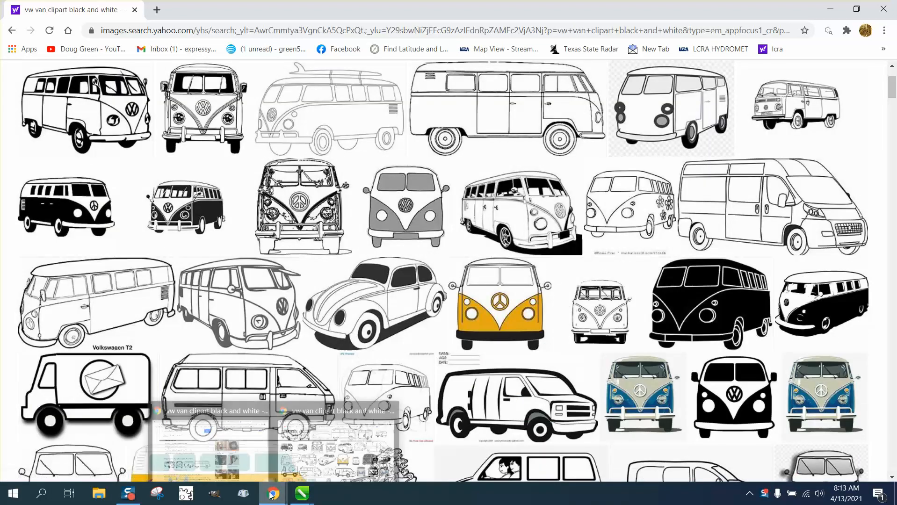
# Back in CorelDRAW, place the van clipart bitmap beside the logo photo.
pyautogui.click(301, 494)
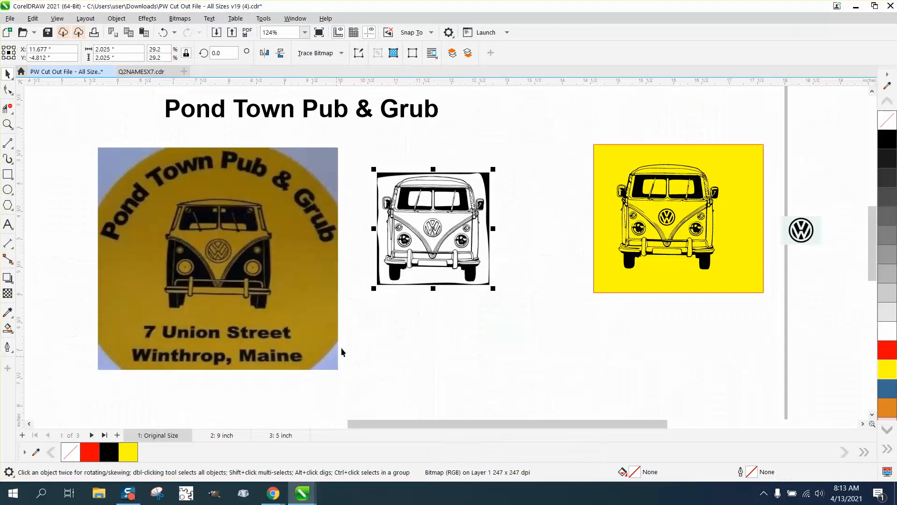
pyautogui.moveTo(432, 229); pyautogui.dragTo(417, 226)
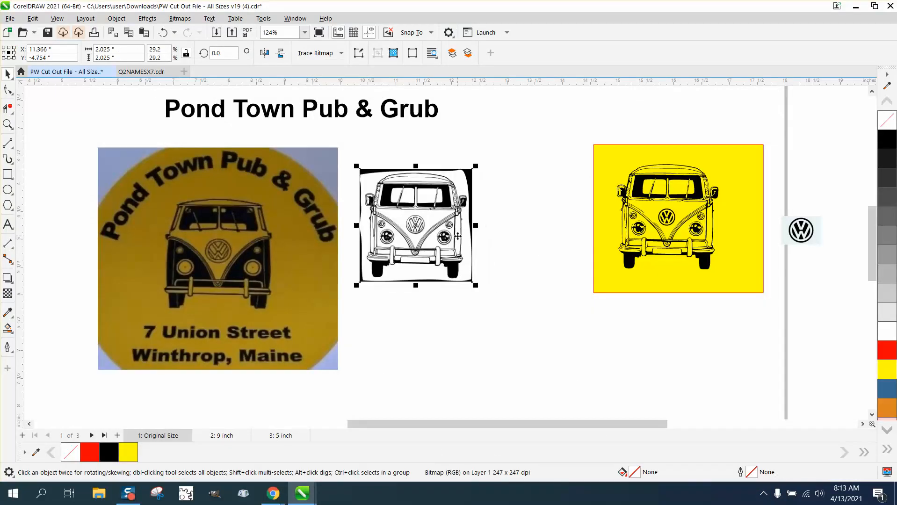
pyautogui.moveTo(470, 233)
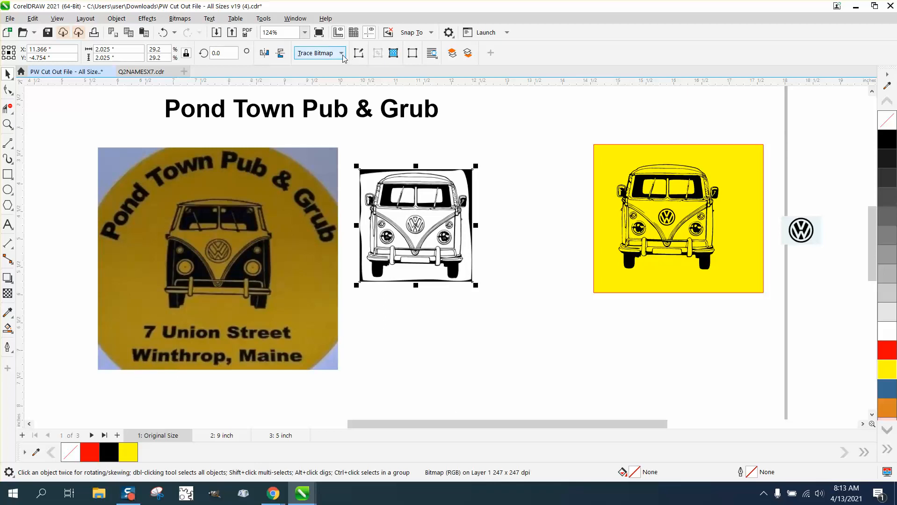
pyautogui.click(340, 53)
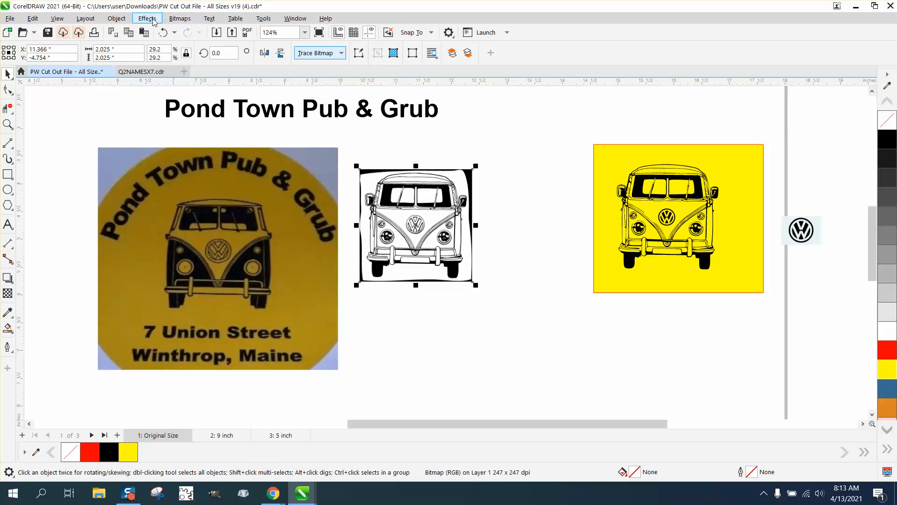
# Resample the van bitmap to 300 dpi via Bitmaps > Resample.
pyautogui.click(179, 18)
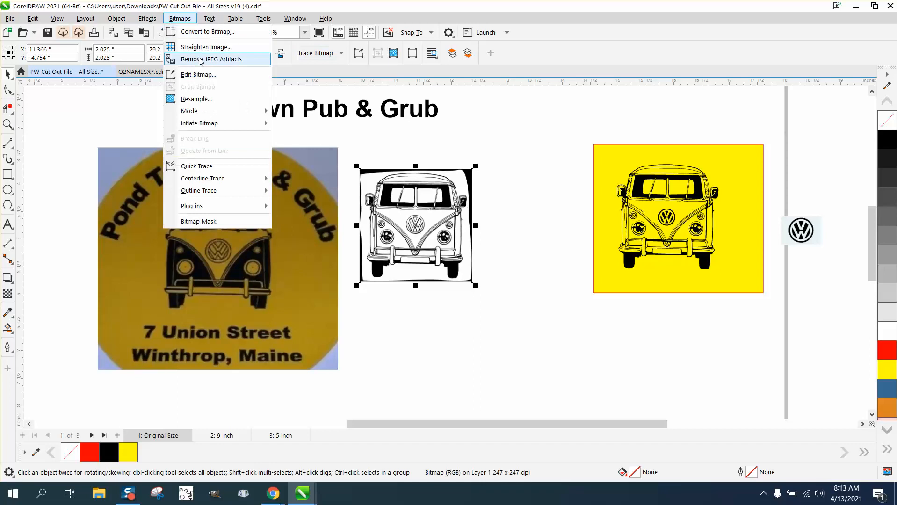
pyautogui.moveTo(196, 98)
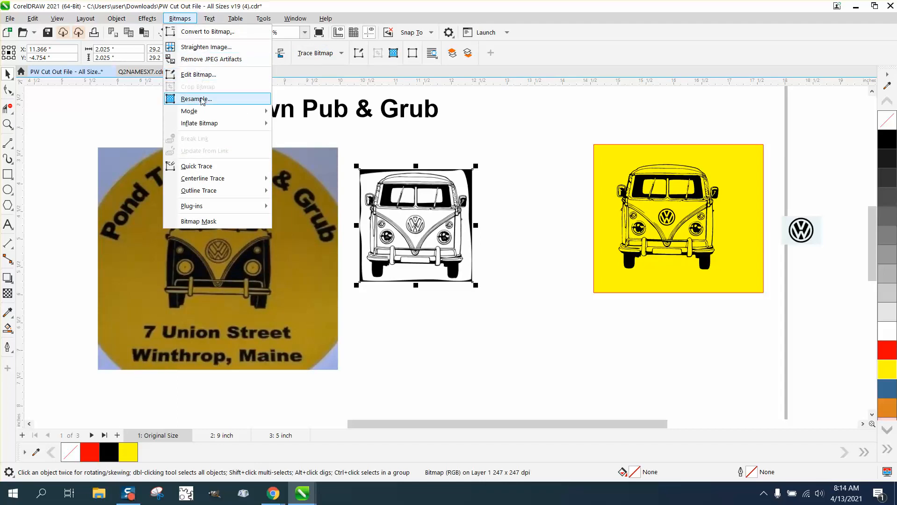
pyautogui.click(196, 99)
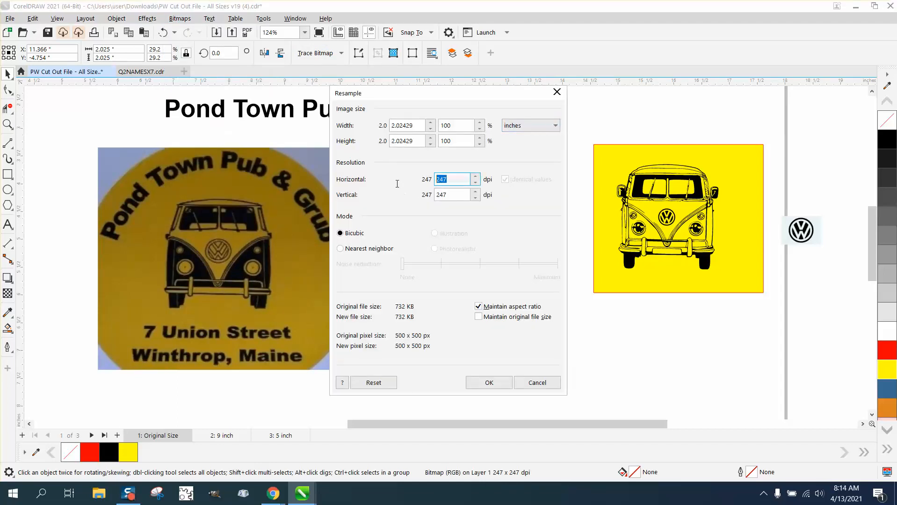
pyautogui.write('300')
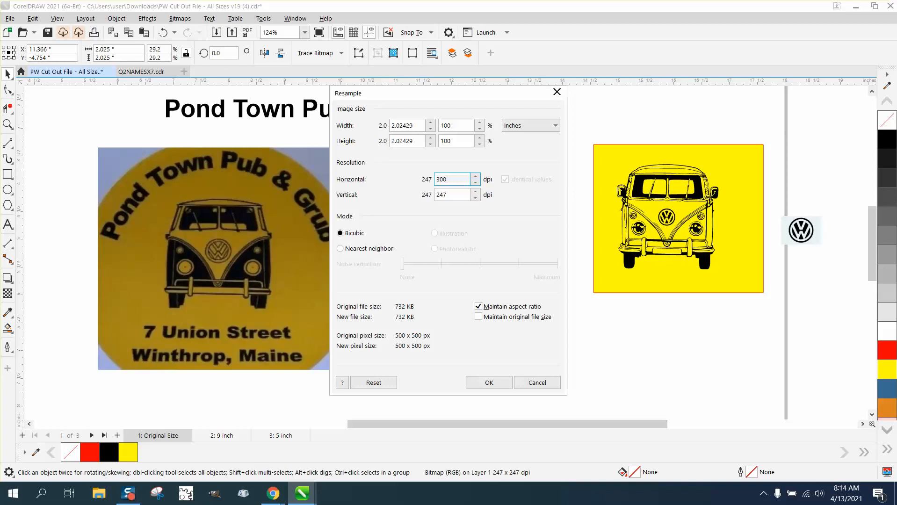
pyautogui.click(488, 383)
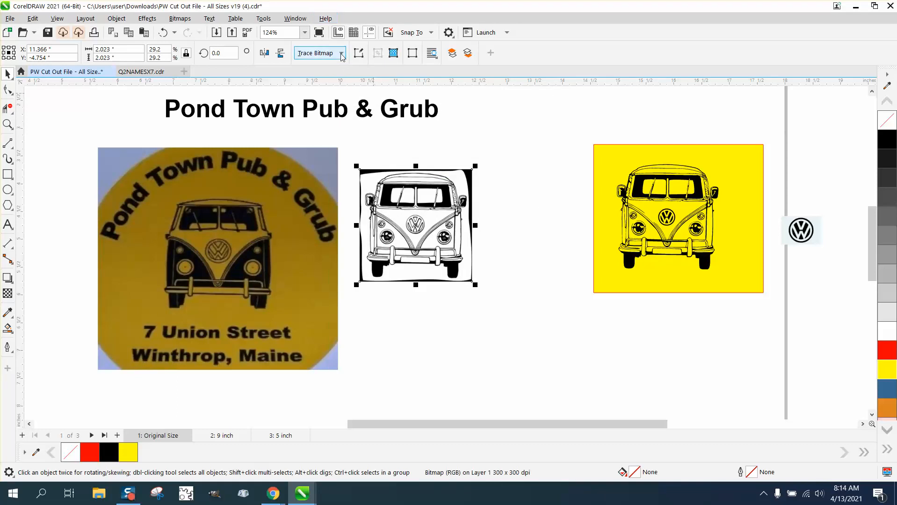
# Outline-trace the van as Clipart with detail raised to 92, producing a 180-curve group.
pyautogui.click(344, 53)
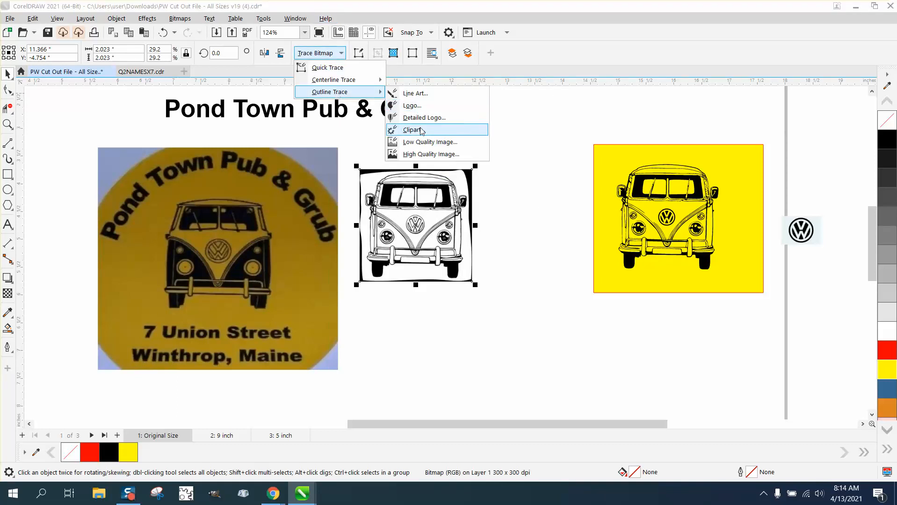
pyautogui.click(413, 129)
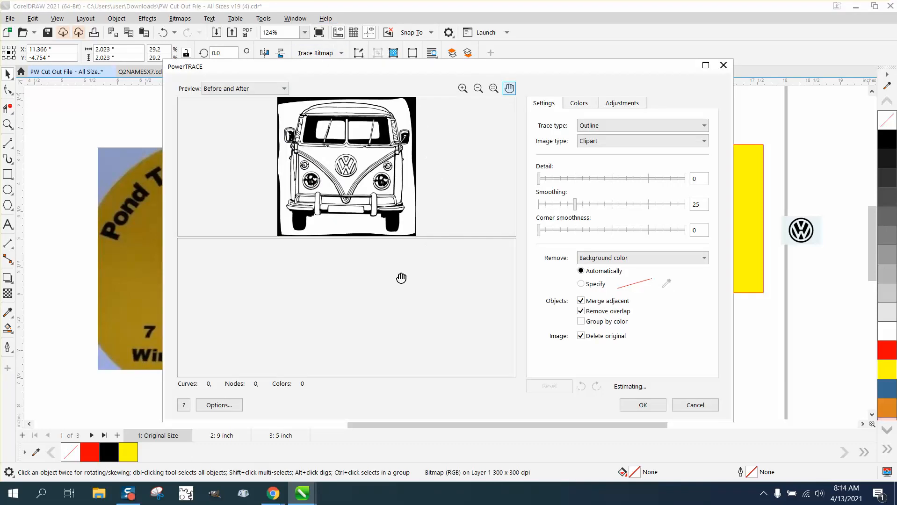
pyautogui.moveTo(538, 179); pyautogui.dragTo(676, 179)
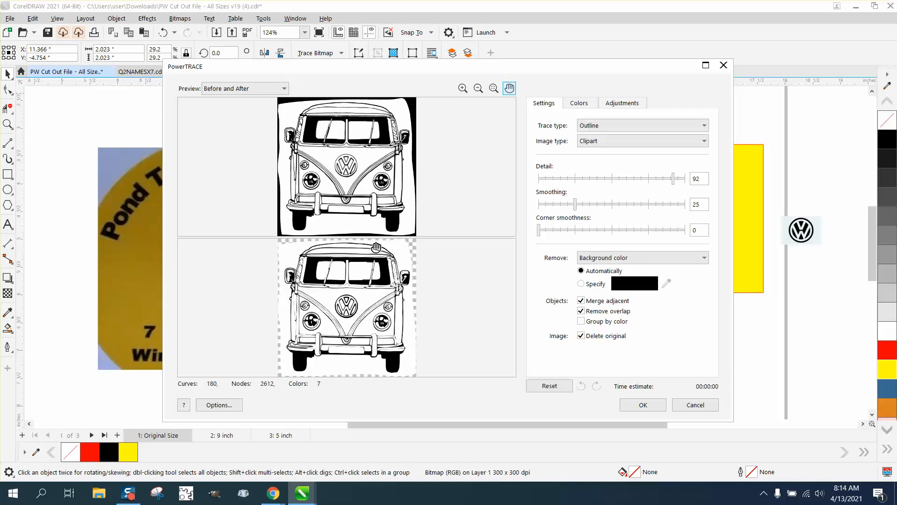
pyautogui.click(642, 405)
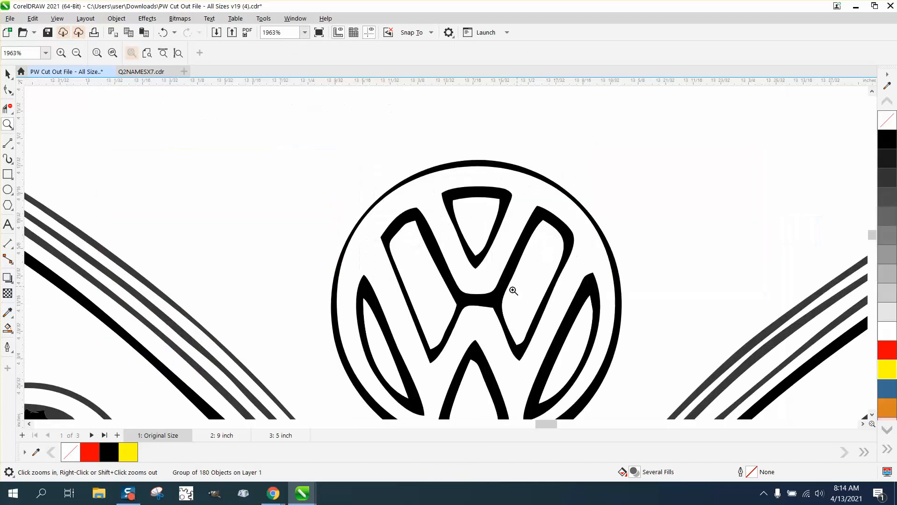
pyautogui.rightClick(513, 291)
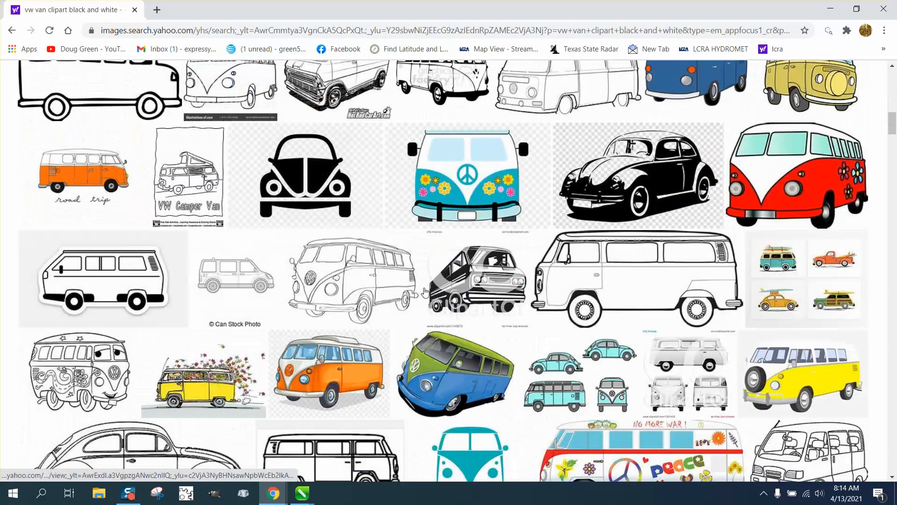
pyautogui.scroll(-3)
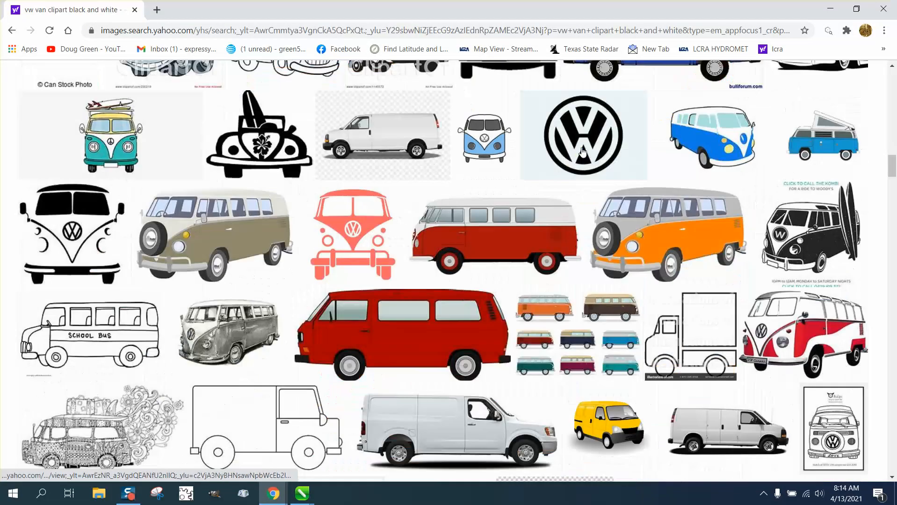
pyautogui.click(301, 492)
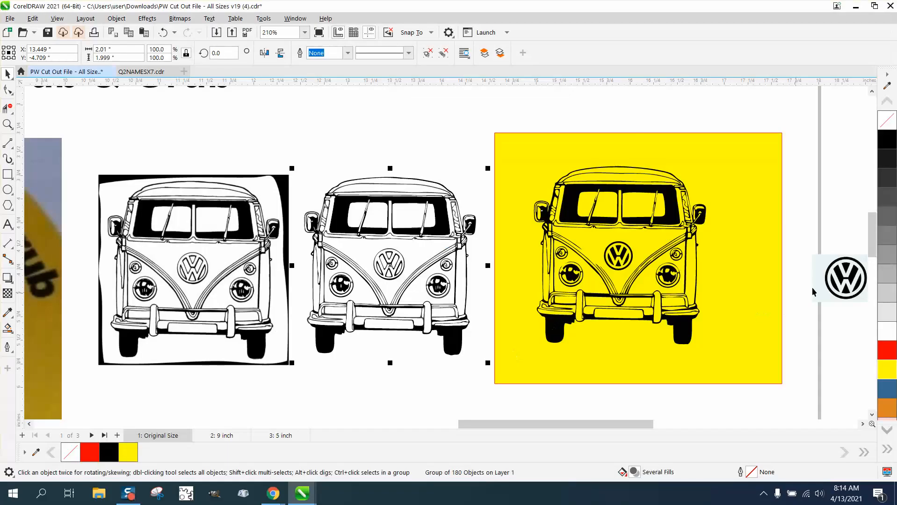
pyautogui.moveTo(629, 258)
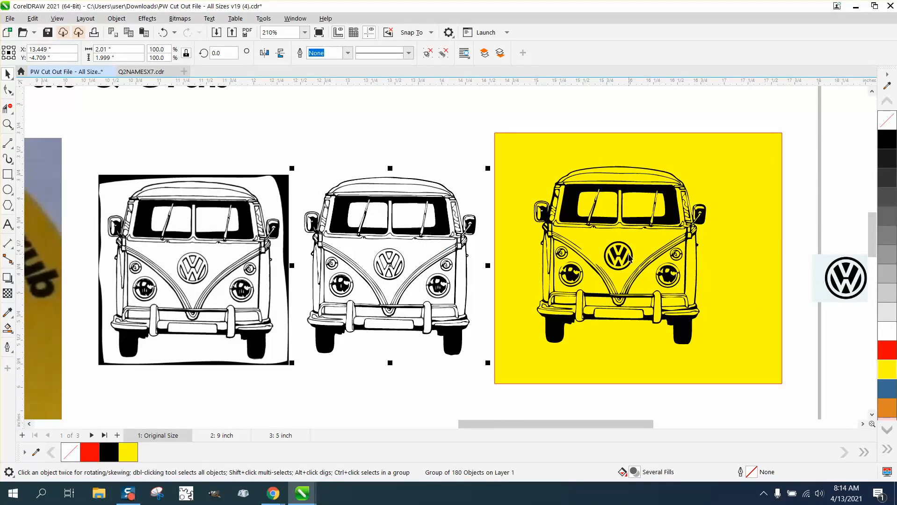
pyautogui.moveTo(12, 141)
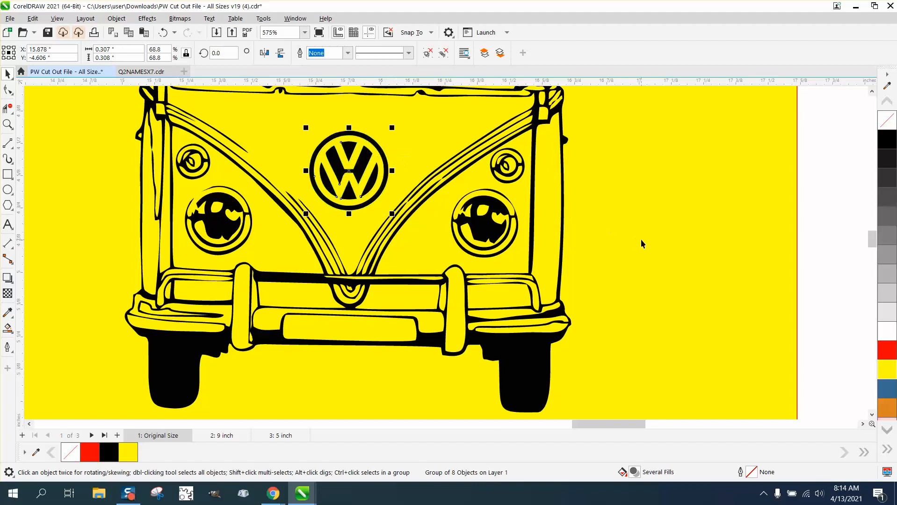
pyautogui.moveTo(477, 233)
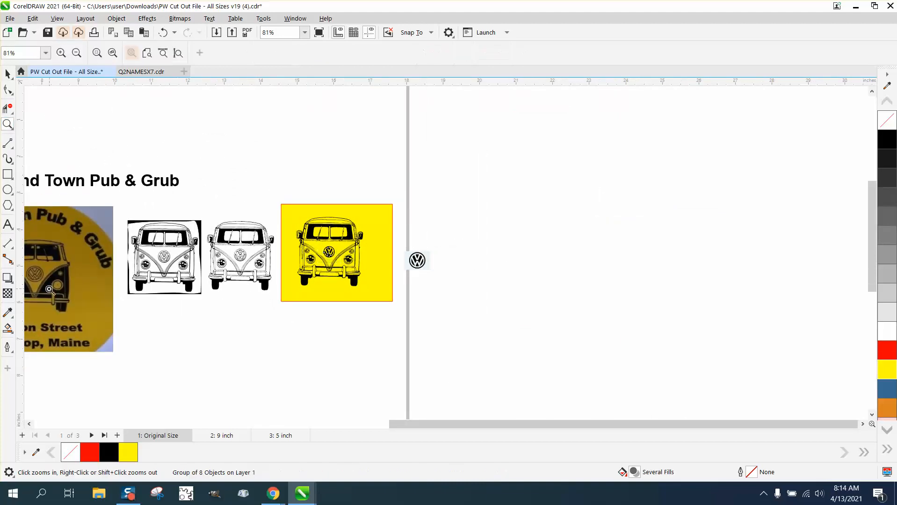
pyautogui.click(49, 289)
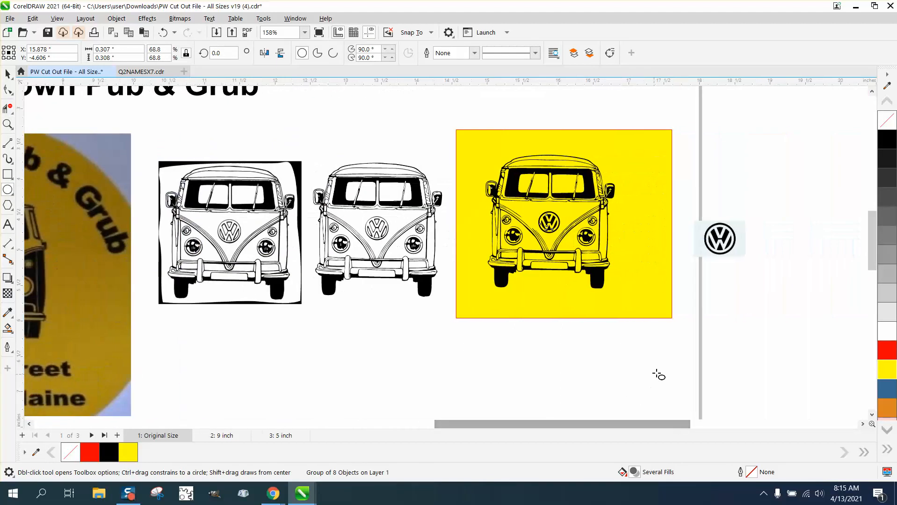
# Draw two concentric red hairline circles below the yellow van and zoom in on them.
pyautogui.moveTo(637, 348); pyautogui.dragTo(665, 376)
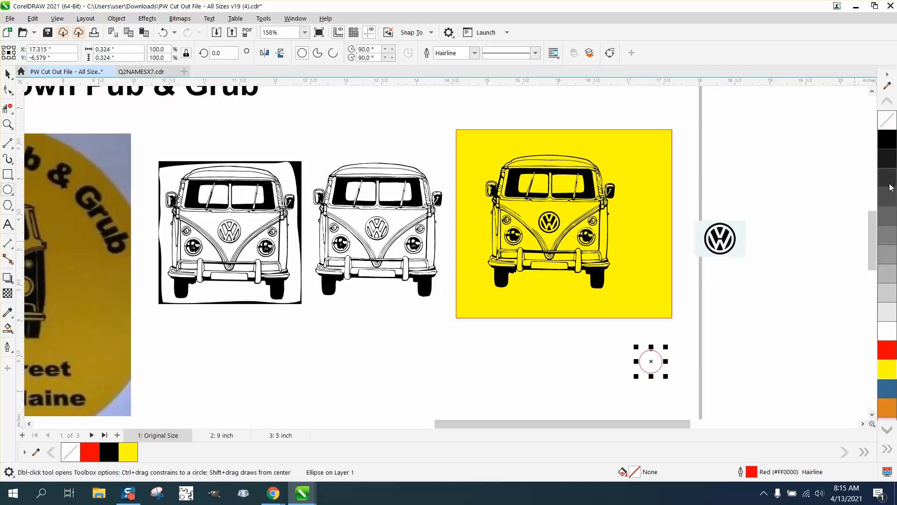
pyautogui.moveTo(886, 176)
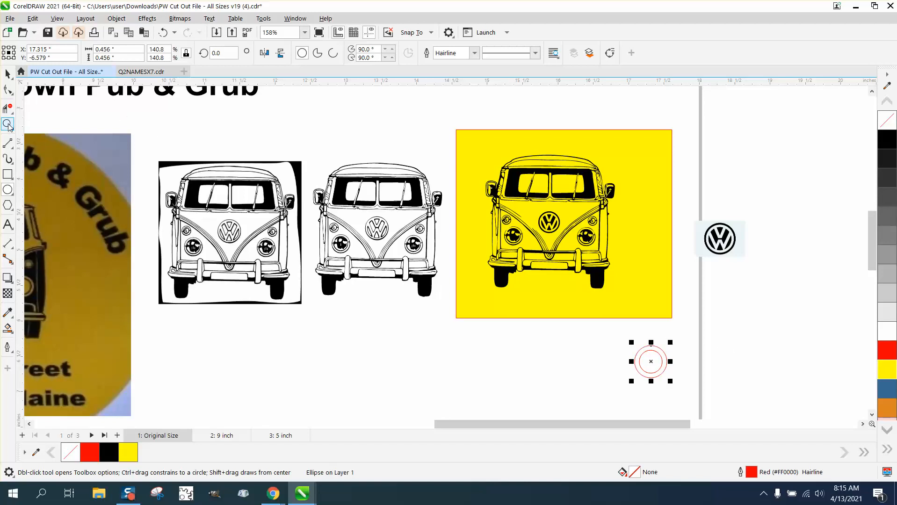
pyautogui.click(650, 361)
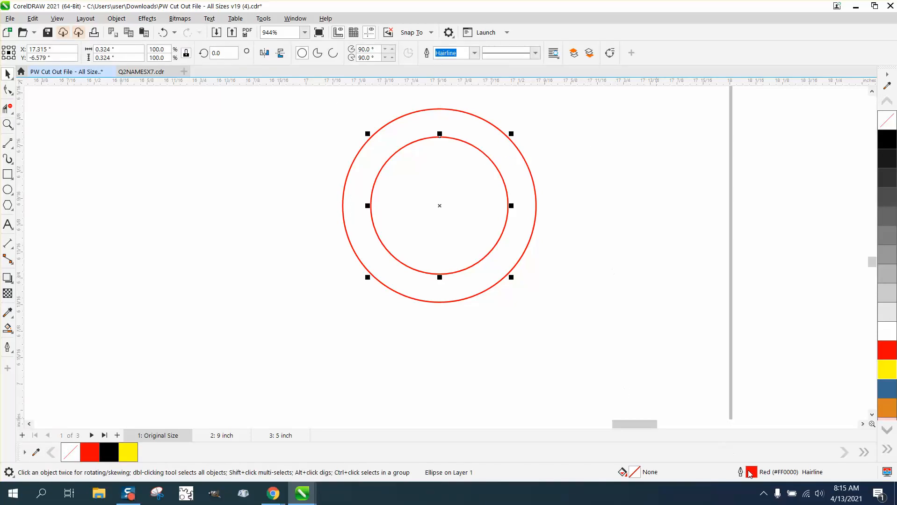
# Give both the inner and outer circles 1 pt black outlines in Outline Pen.
pyautogui.click(378, 206)
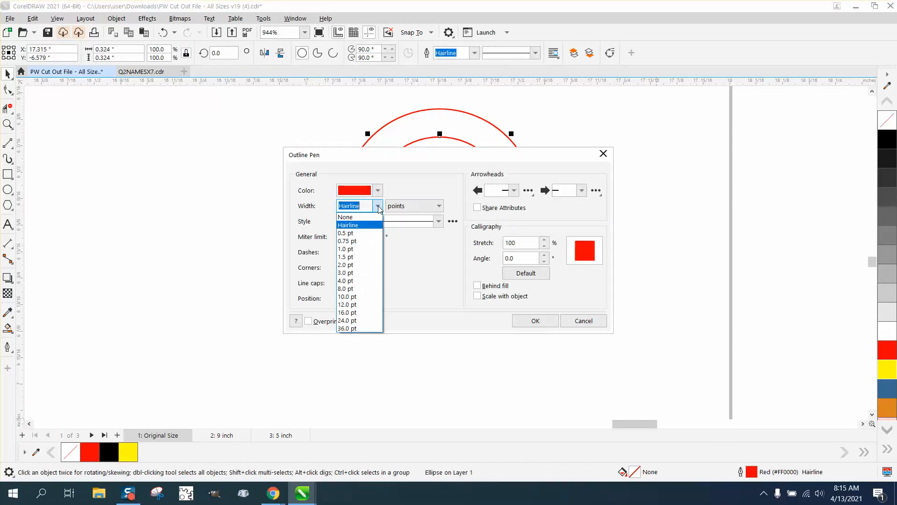
pyautogui.click(344, 249)
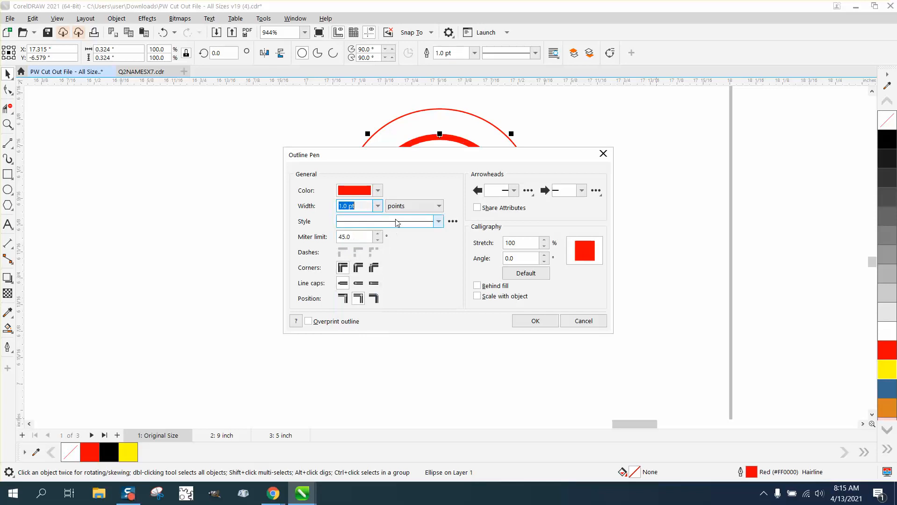
pyautogui.click(377, 190)
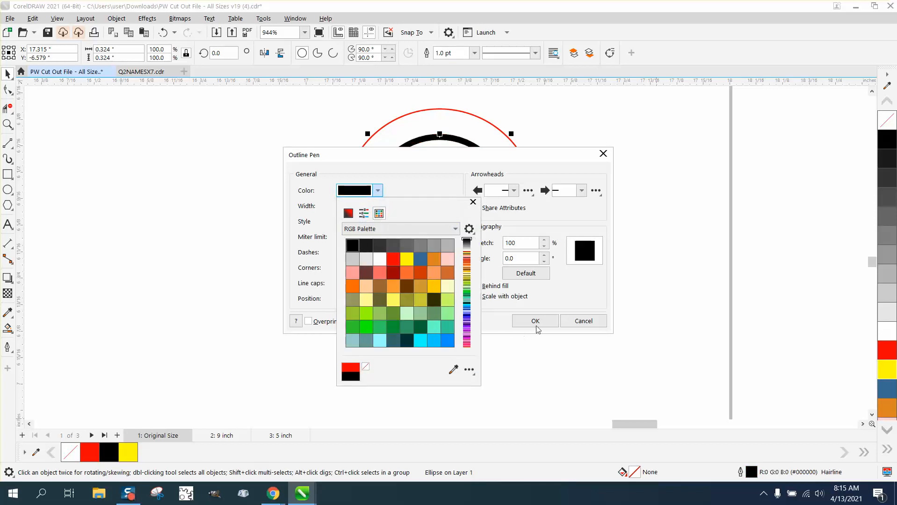
pyautogui.click(535, 321)
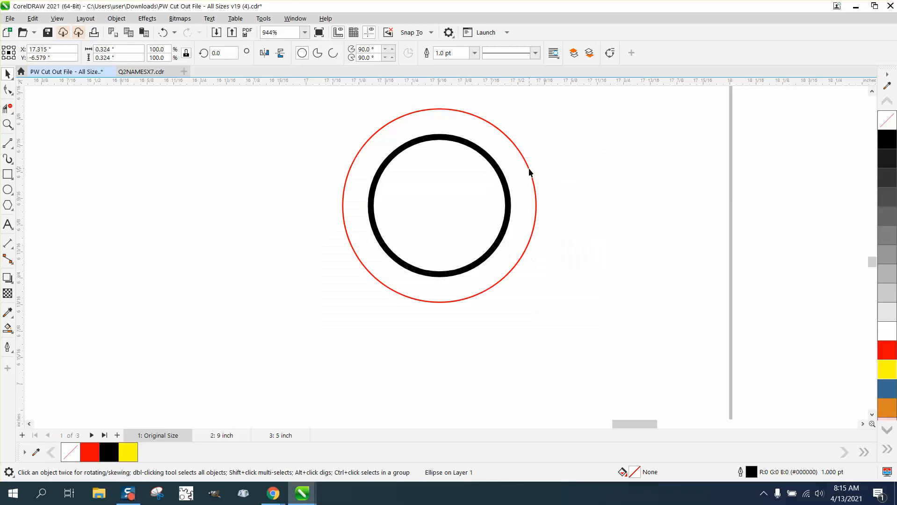
pyautogui.click(531, 173)
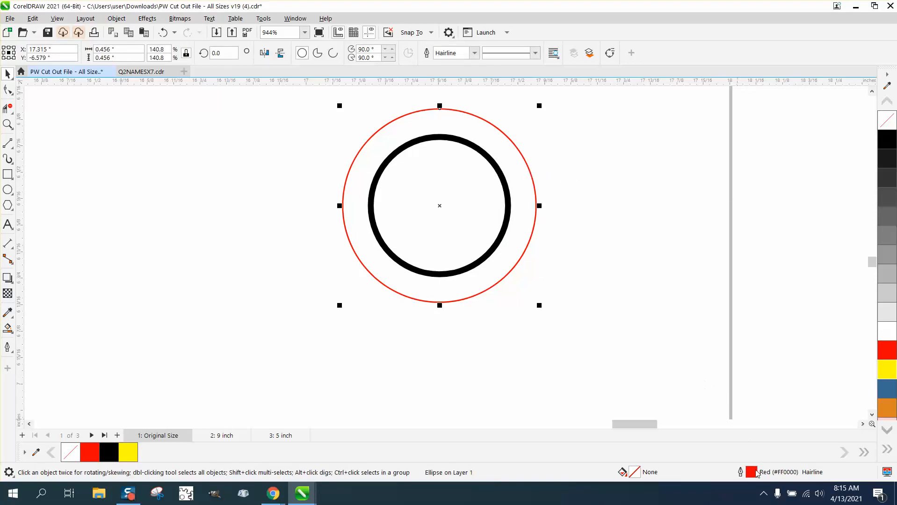
pyautogui.click(377, 205)
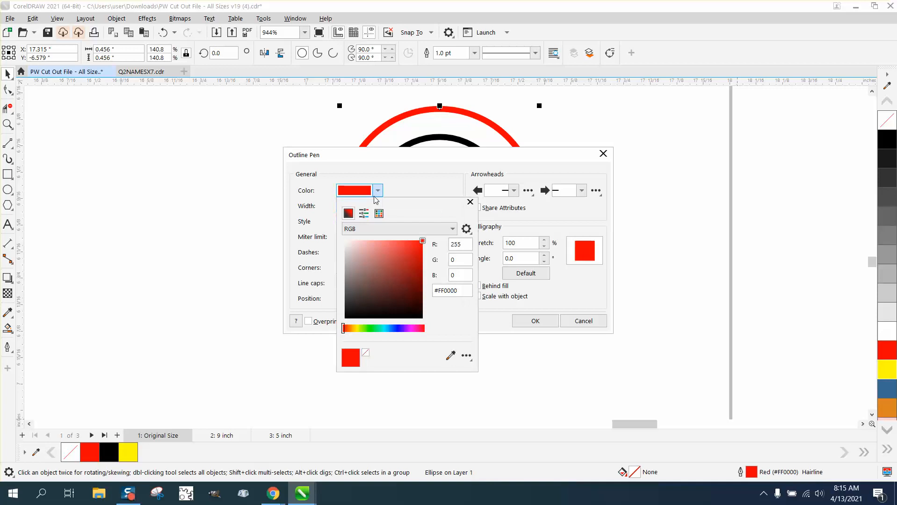
pyautogui.click(379, 213)
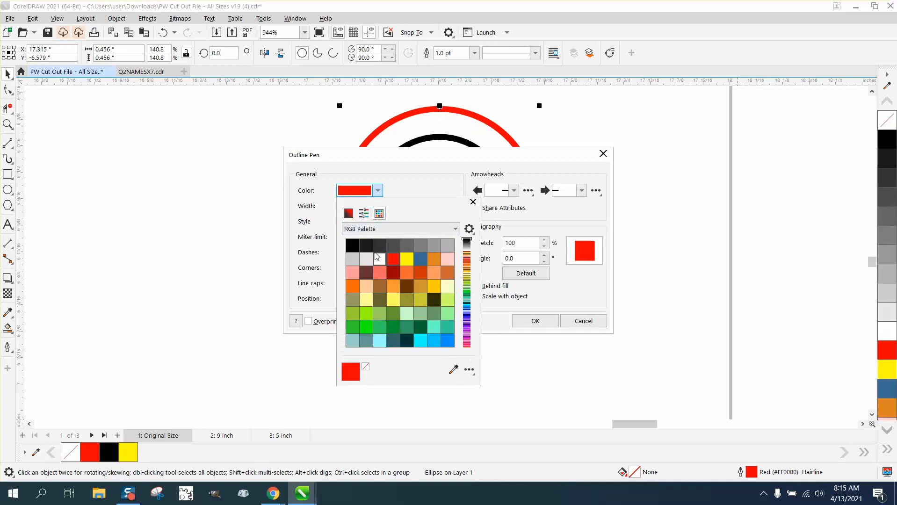
pyautogui.click(351, 245)
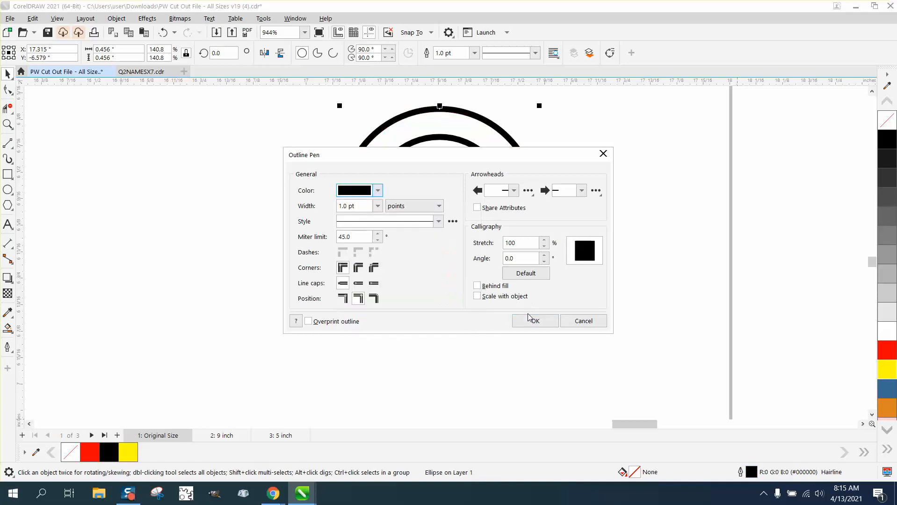
pyautogui.click(535, 320)
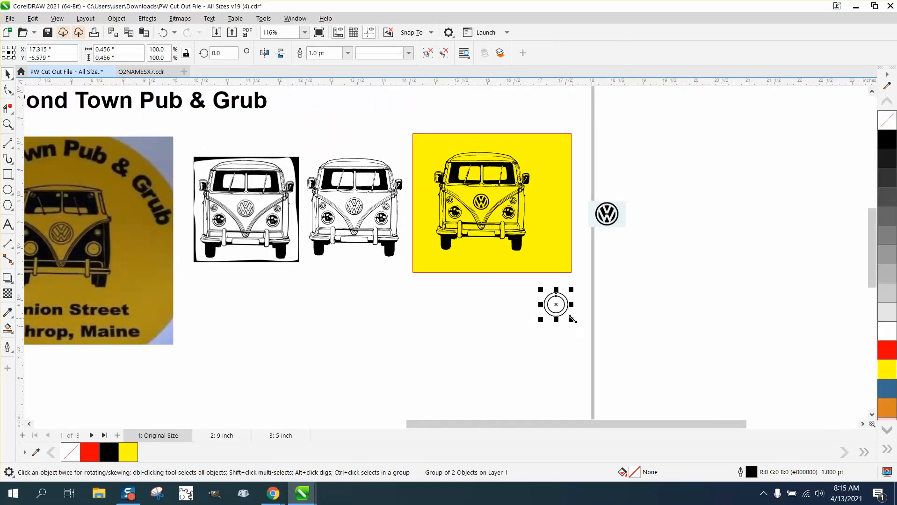
# Move the grouped rings below the second van and zoom in near the photo van's headlight.
pyautogui.moveTo(555, 304); pyautogui.dragTo(335, 291)
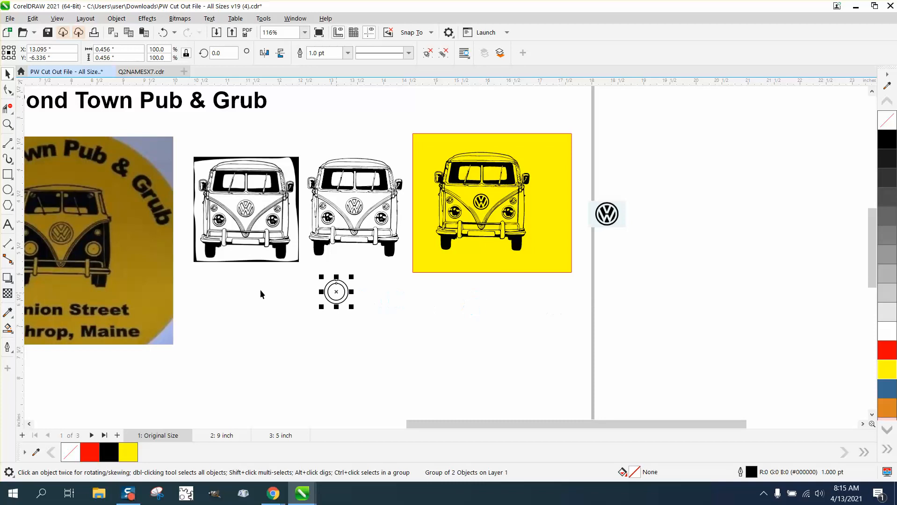
pyautogui.click(6, 137)
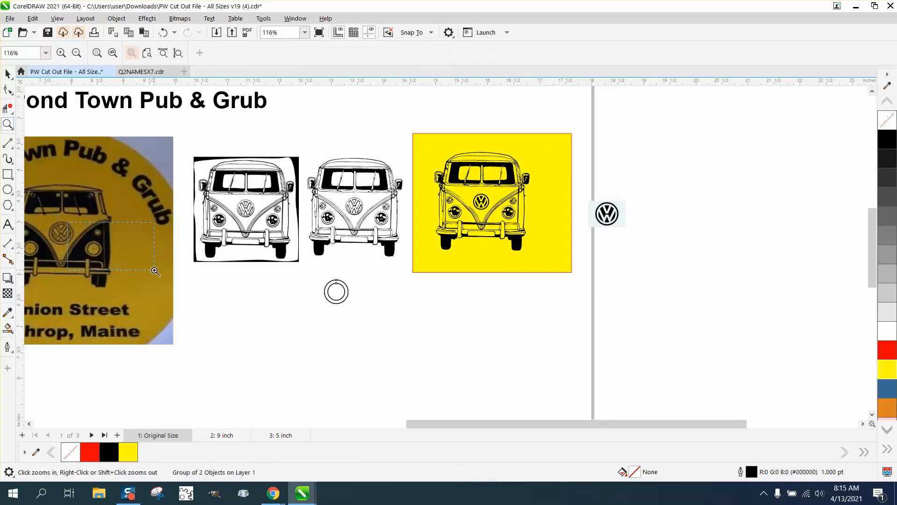
pyautogui.click(155, 271)
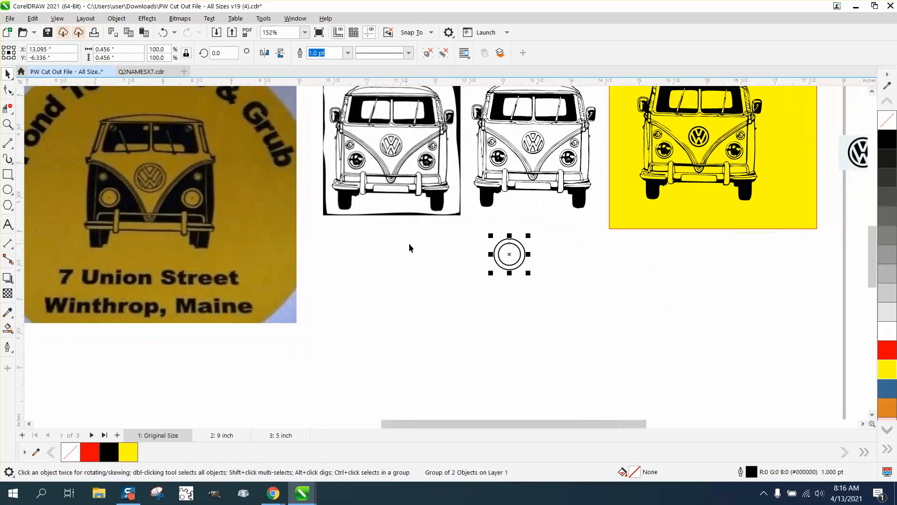
pyautogui.moveTo(528, 245)
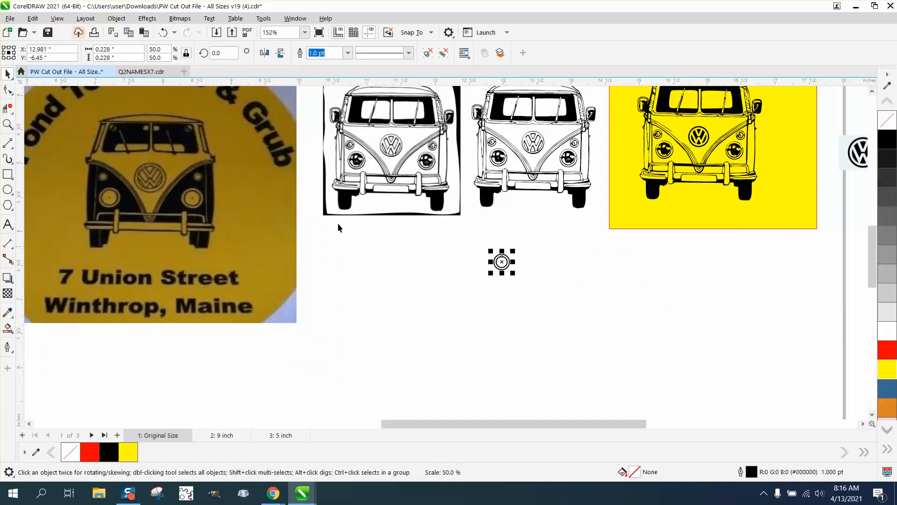
pyautogui.click(147, 188)
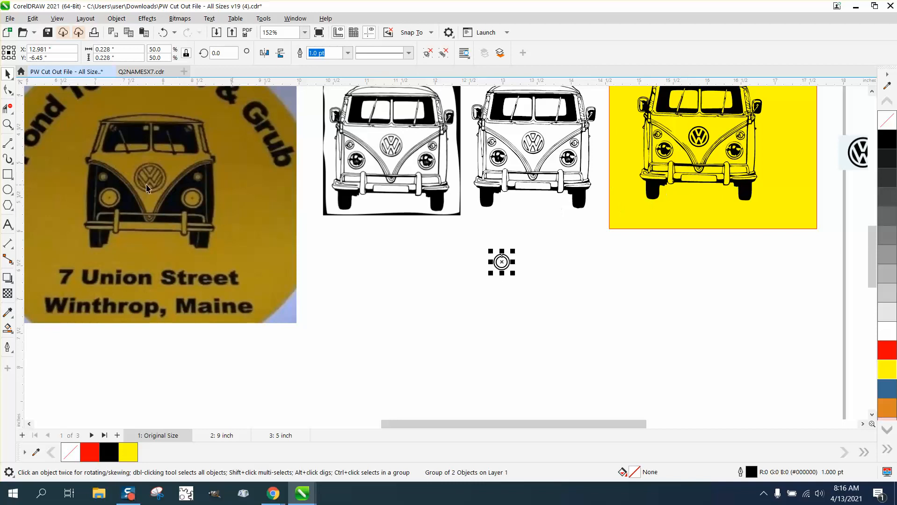
pyautogui.moveTo(610, 214)
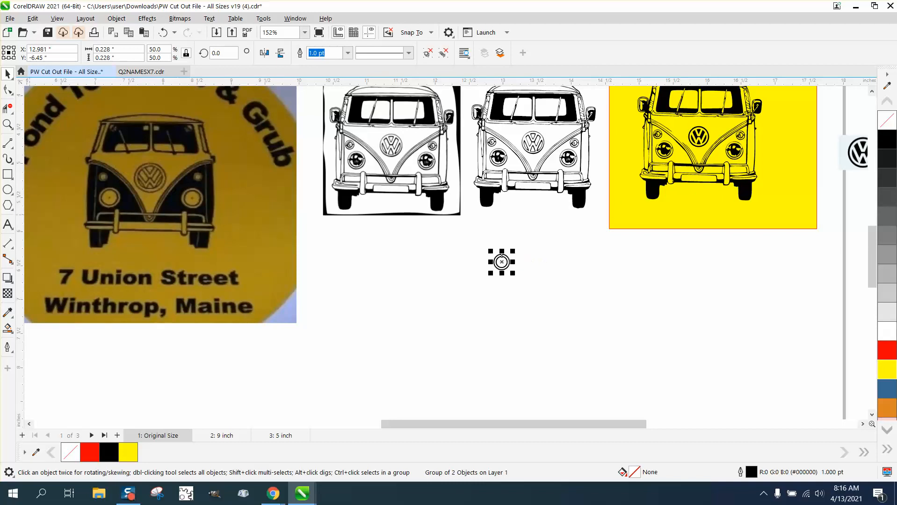
pyautogui.click(9, 75)
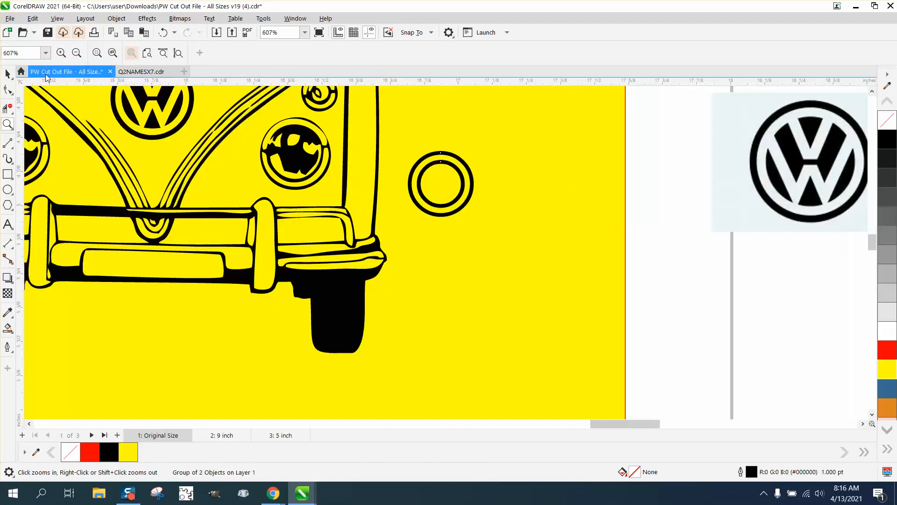
# Delete the yellow background rectangle behind the rightmost van, leaving the ring beside it.
pyautogui.click(439, 155)
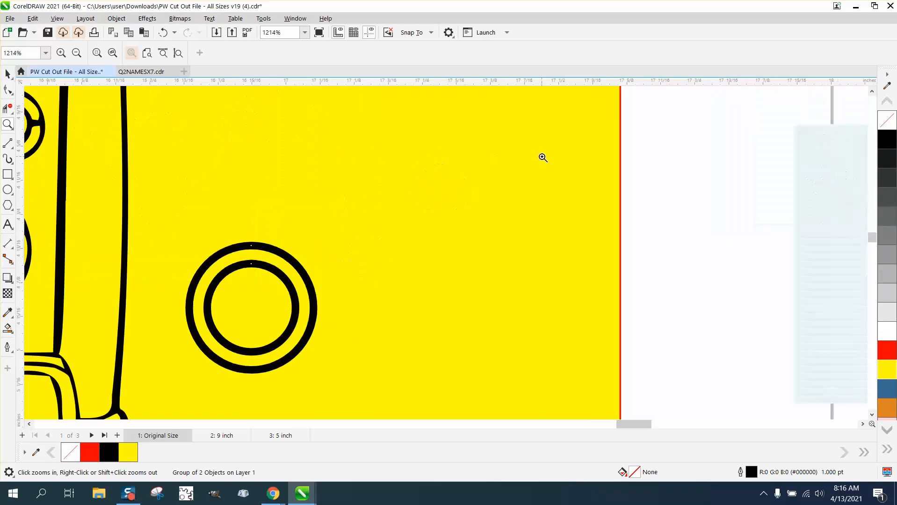
pyautogui.click(8, 74)
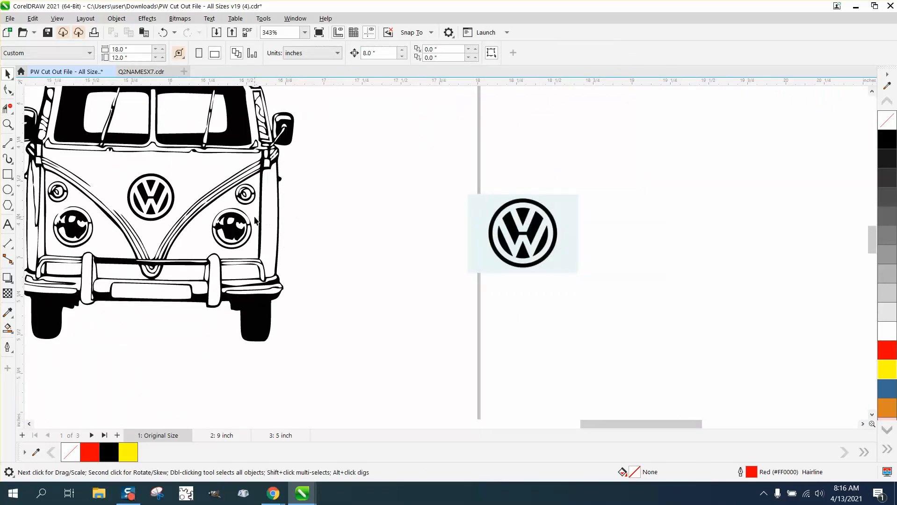
pyautogui.click(231, 234)
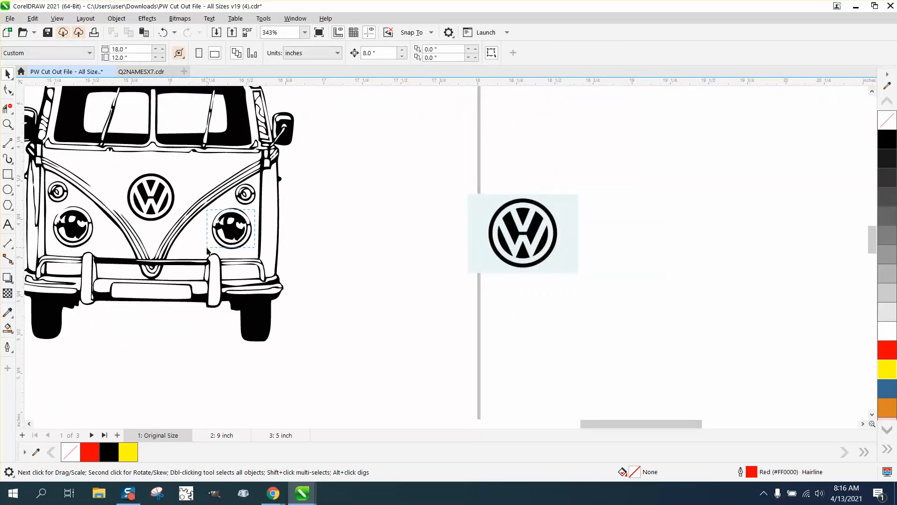
pyautogui.click(231, 233)
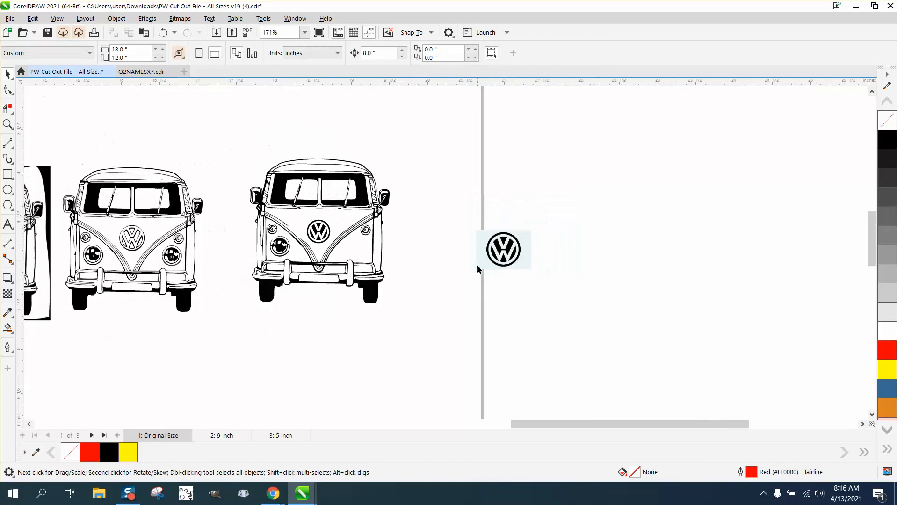
pyautogui.scroll(-3)
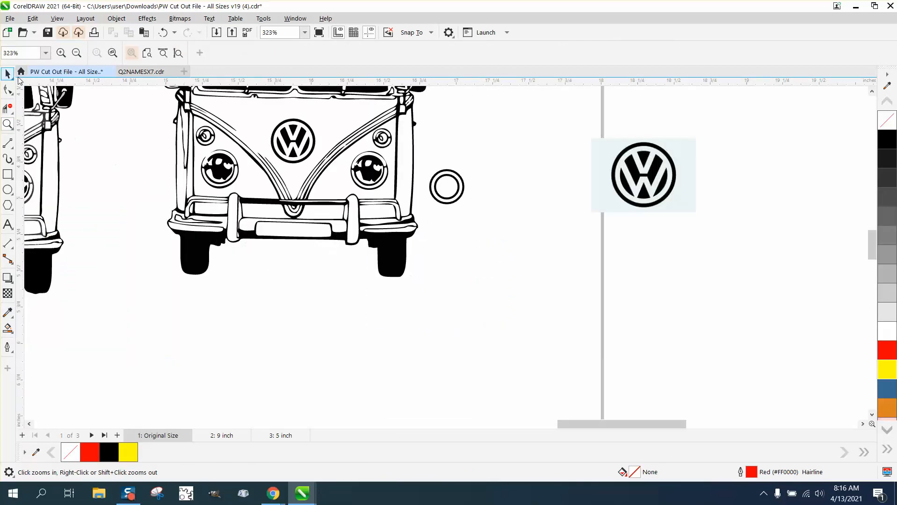
# Replace the traced van's right headlight with the new double-ring group.
pyautogui.click(368, 170)
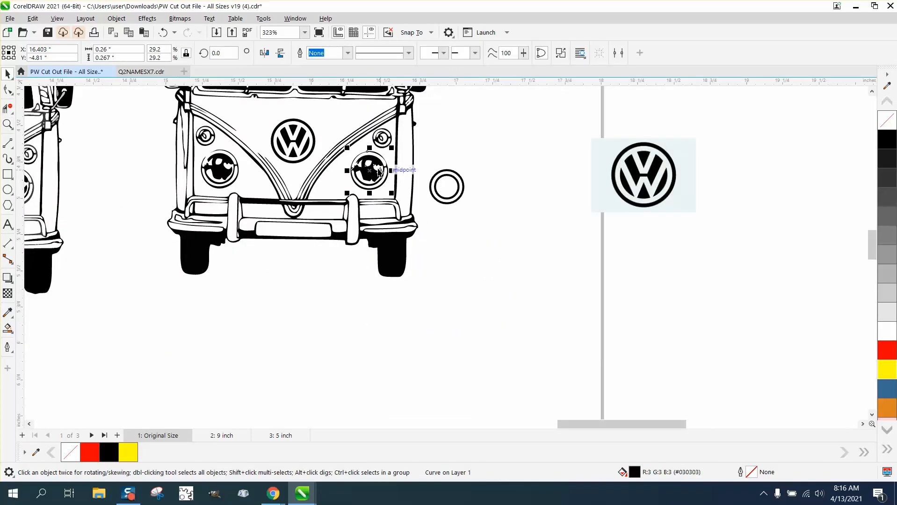
pyautogui.moveTo(148, 58)
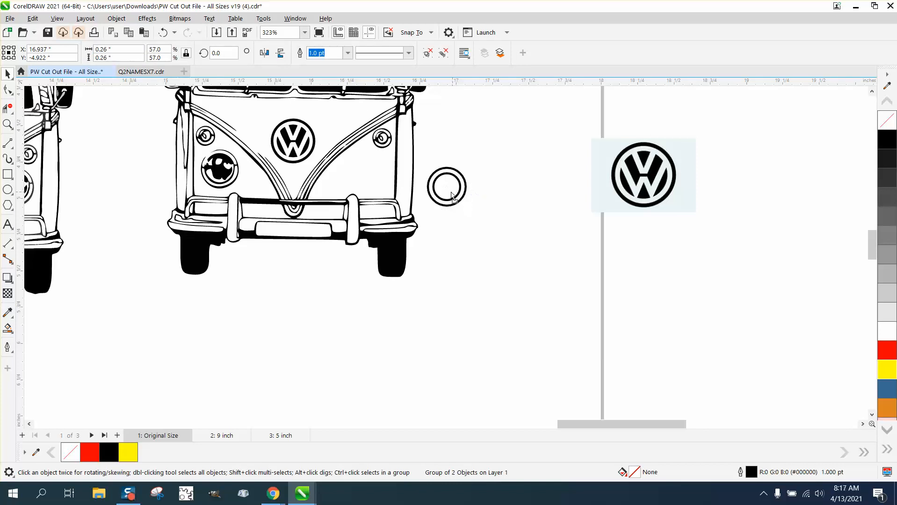
pyautogui.moveTo(446, 186); pyautogui.dragTo(367, 171)
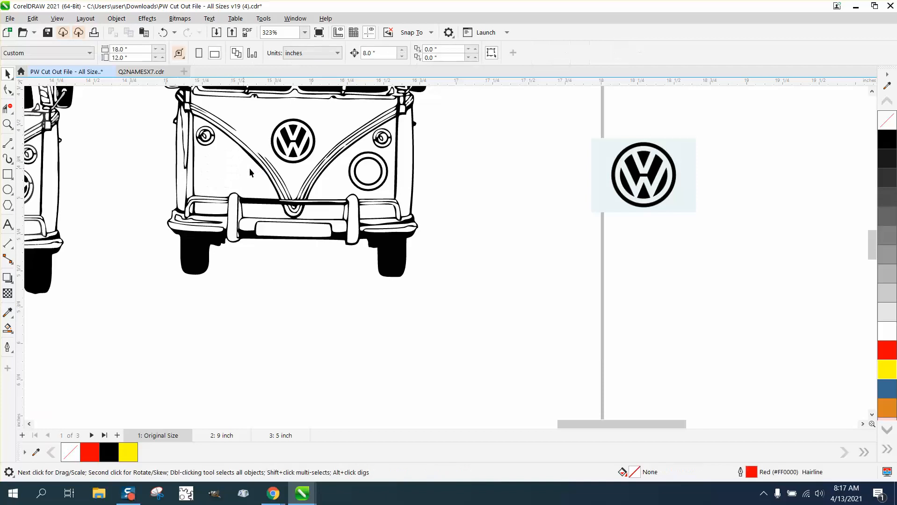
pyautogui.click(368, 171)
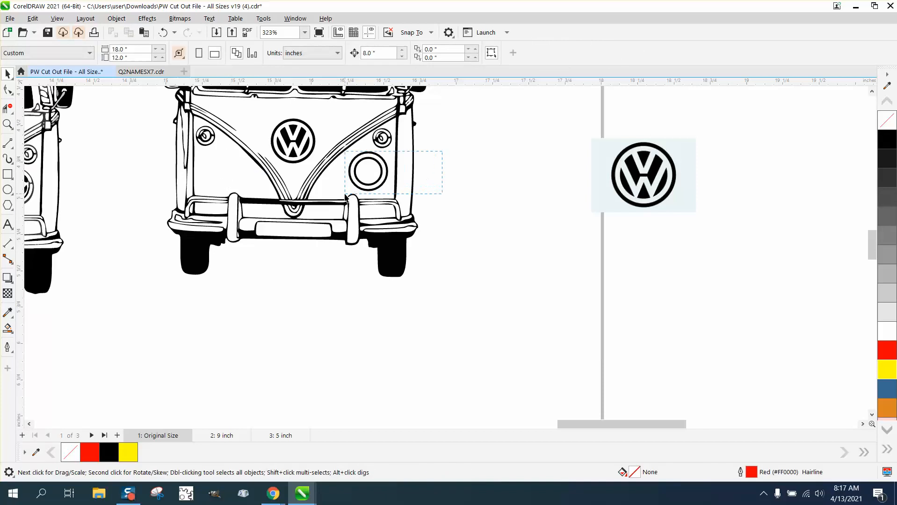
pyautogui.click(368, 170)
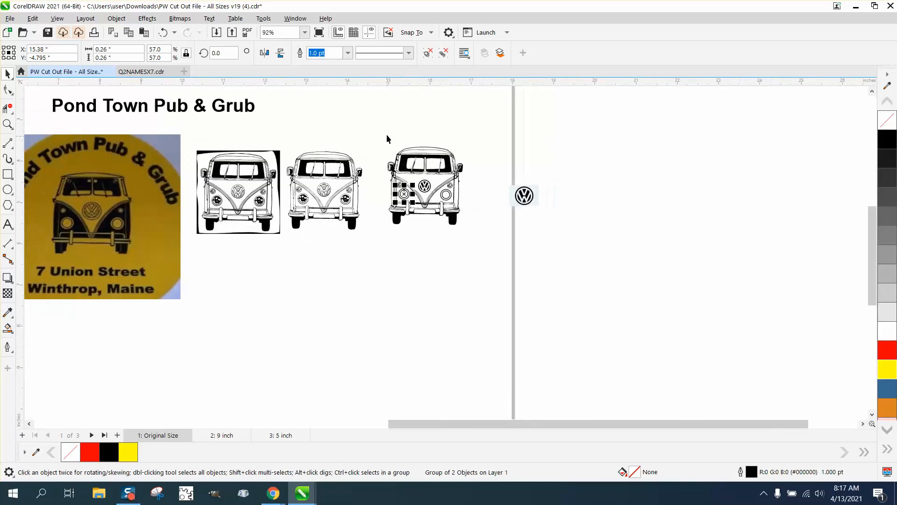
# Move the logo photo down beside the vans and zoom in on it.
pyautogui.click(425, 185)
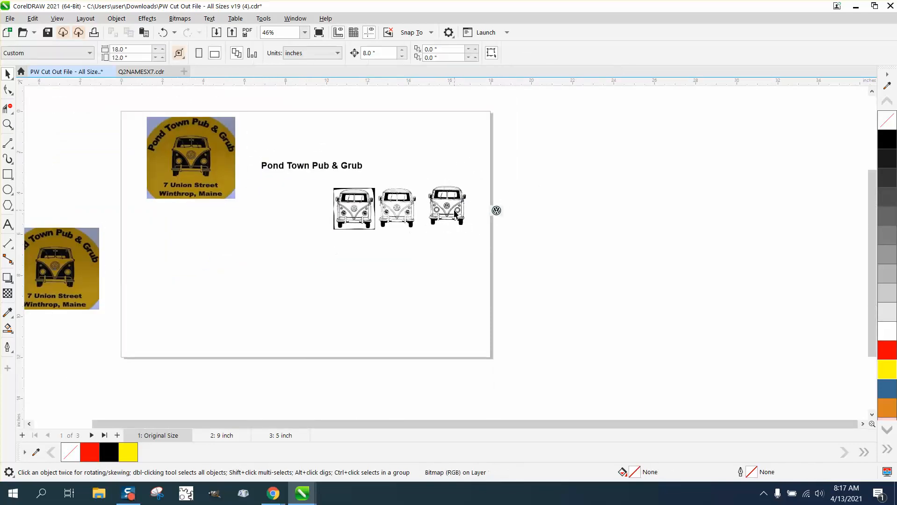
pyautogui.moveTo(447, 206); pyautogui.dragTo(305, 235)
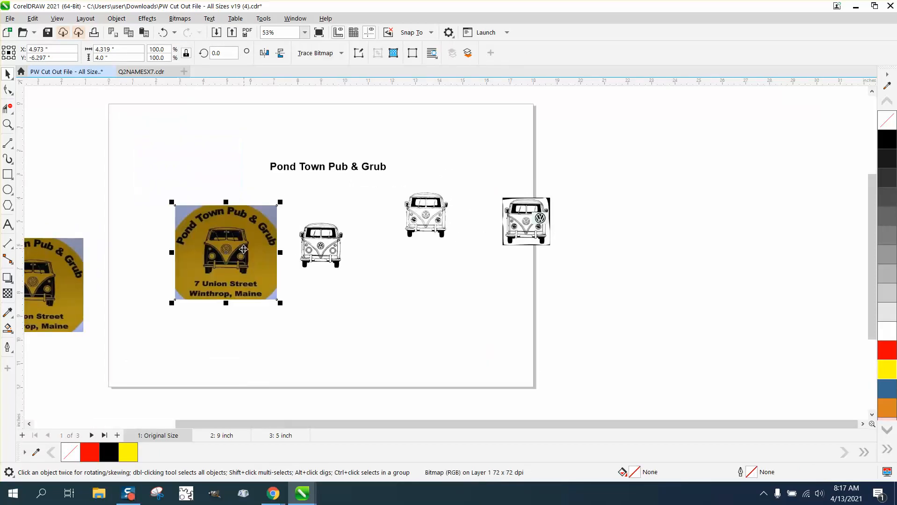
pyautogui.moveTo(224, 251); pyautogui.dragTo(234, 243)
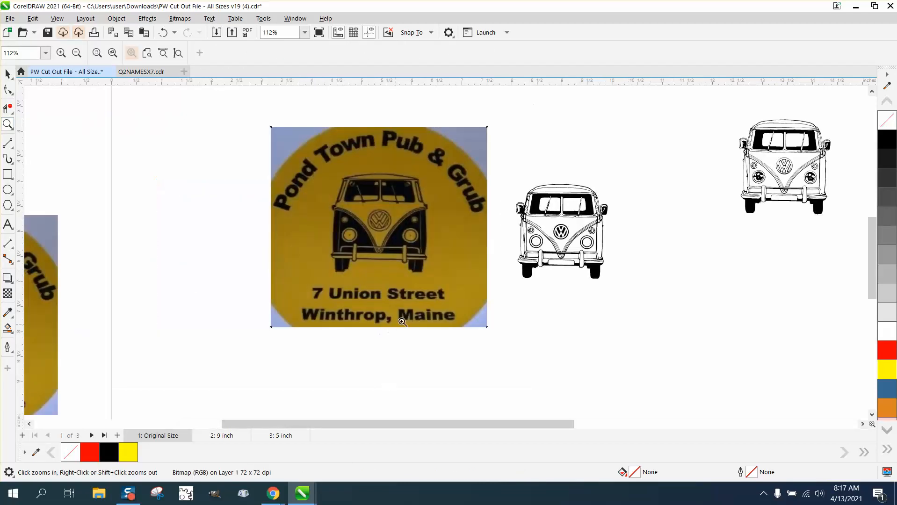
pyautogui.click(378, 227)
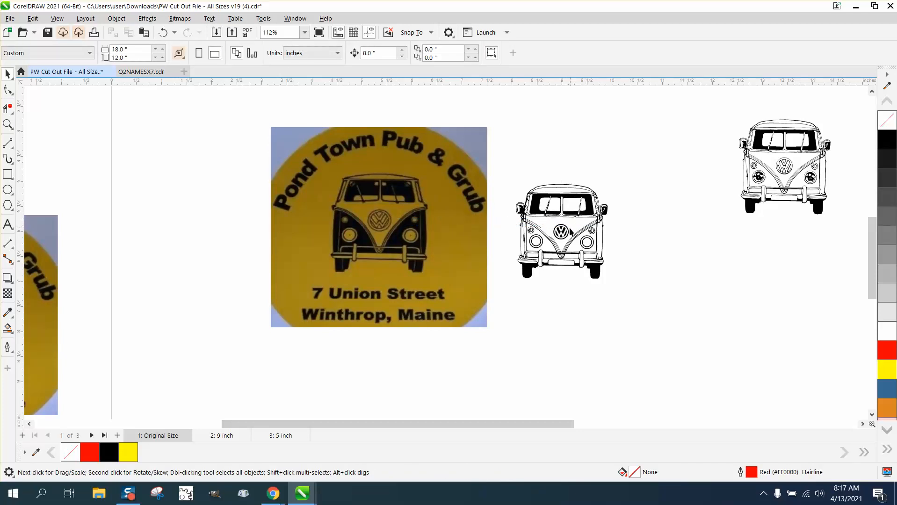
# Scale the traced van to about 104.7% over the photo's van, then move it aside to the right.
pyautogui.click(380, 222)
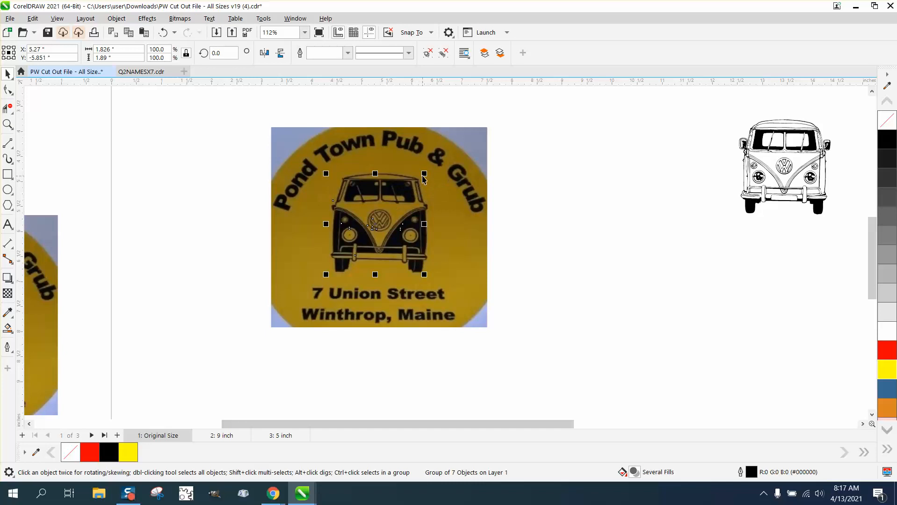
pyautogui.moveTo(423, 173); pyautogui.dragTo(427, 168)
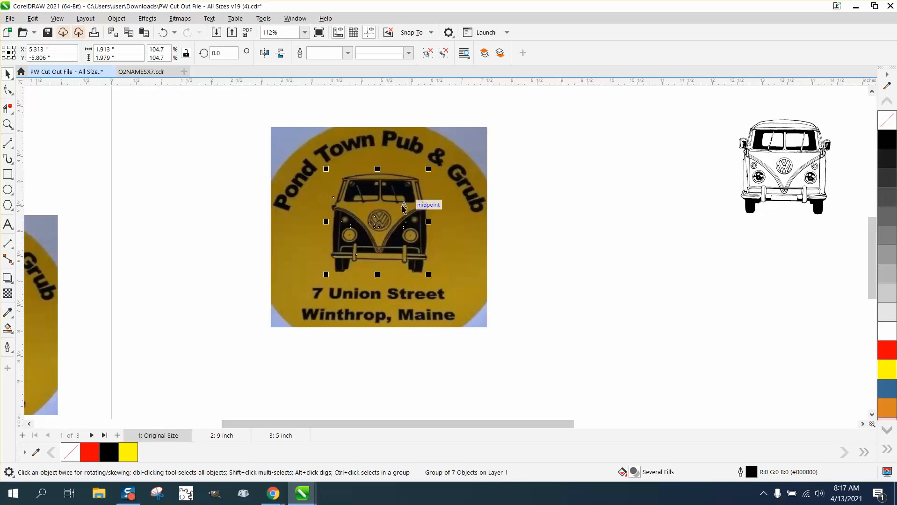
pyautogui.moveTo(376, 221); pyautogui.dragTo(590, 235)
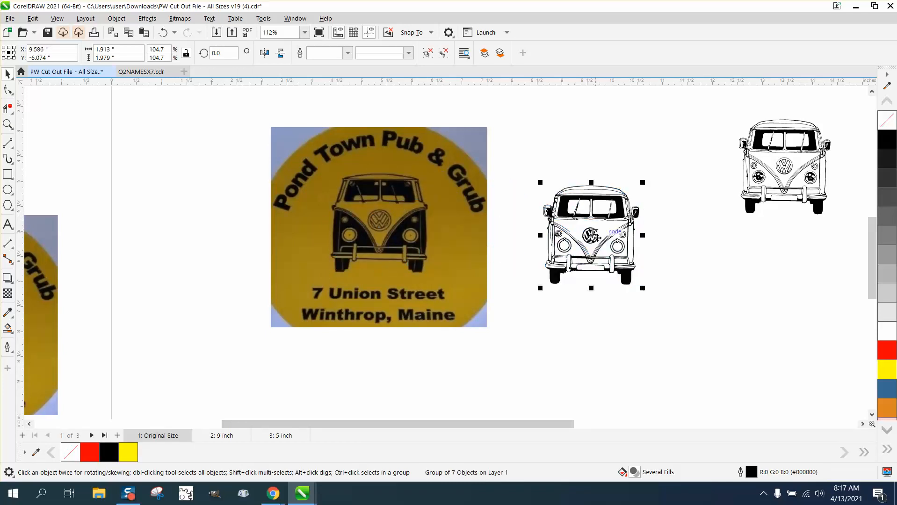
pyautogui.moveTo(543, 227)
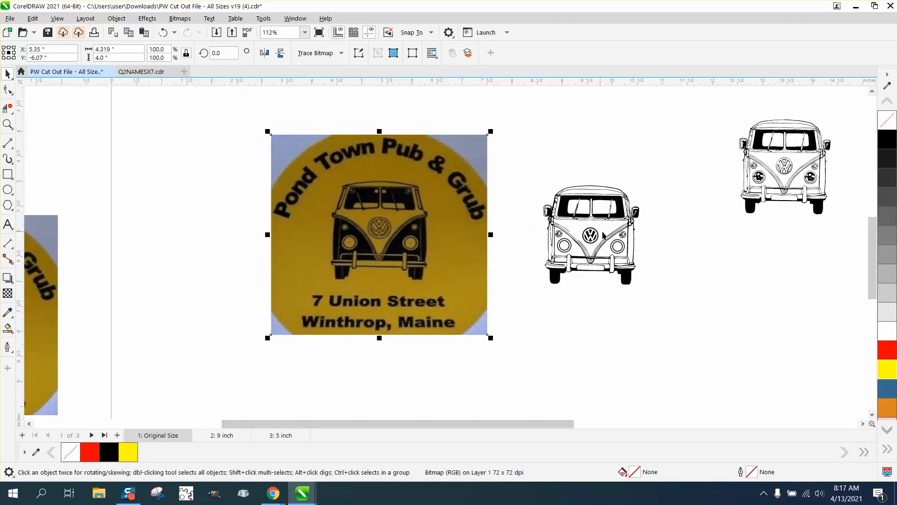
pyautogui.moveTo(515, 217)
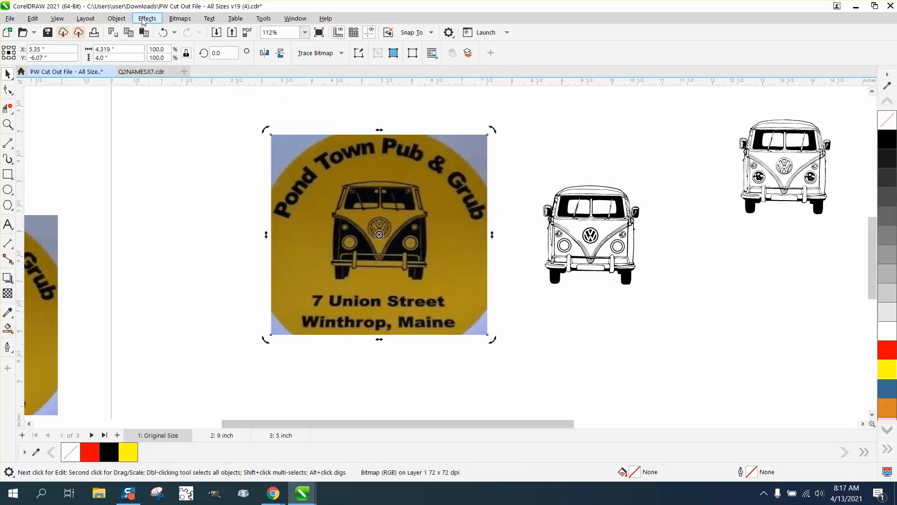
# Stack the enlarged van group onto the older van copy at the far right and deselect.
pyautogui.click(116, 17)
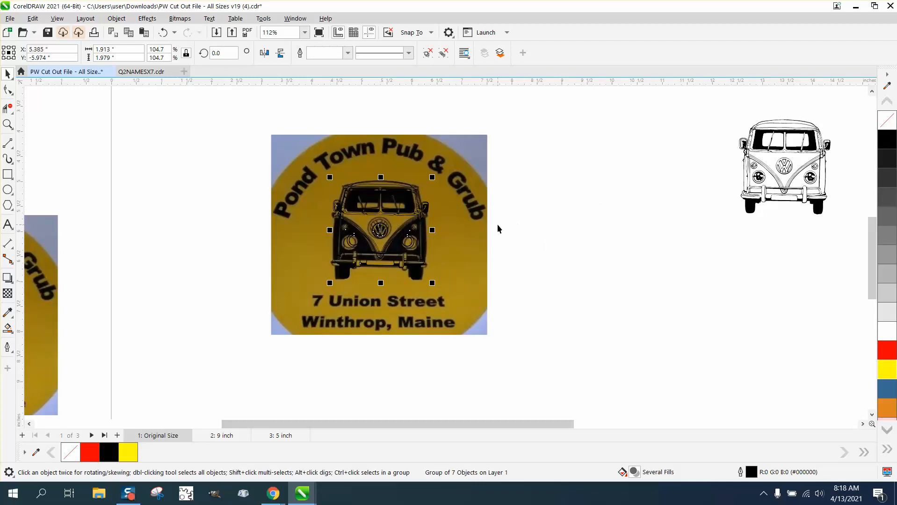
pyautogui.moveTo(526, 221)
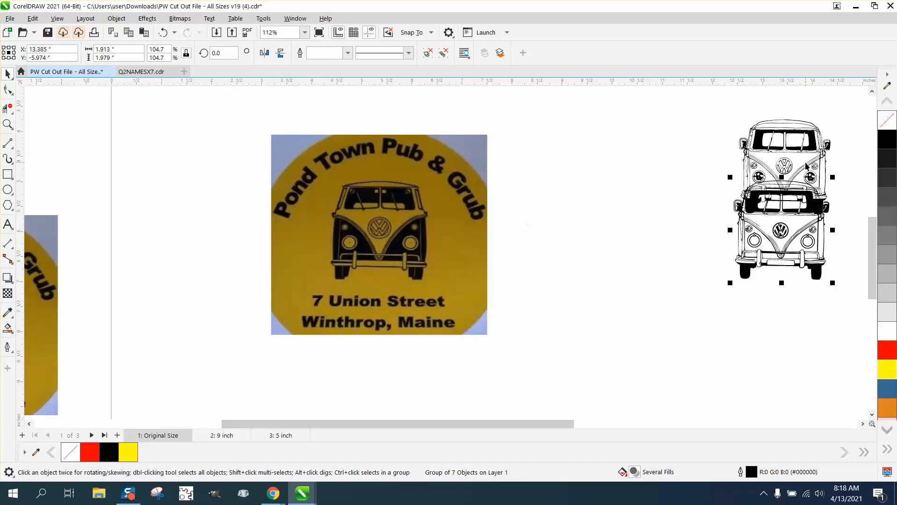
pyautogui.click(67, 190)
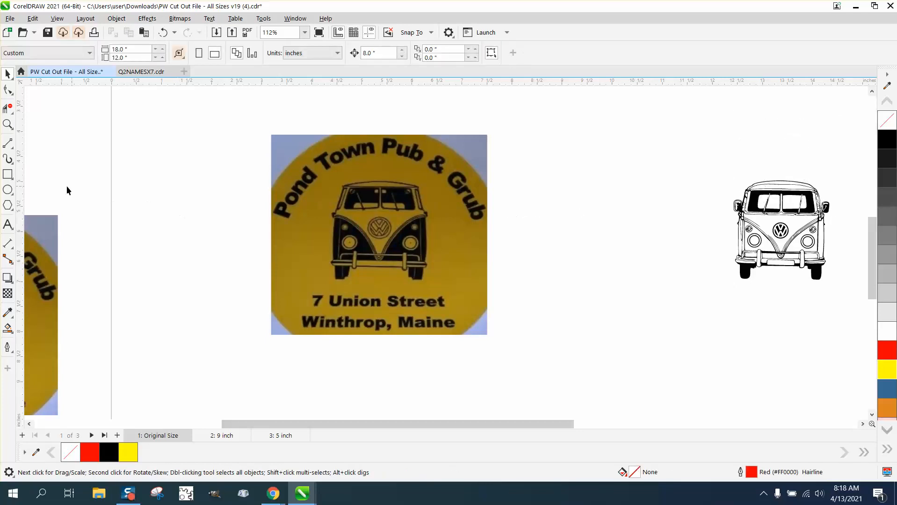
# Draw a circle fitted to the photo's curved lettering and move it around the traced van.
pyautogui.click(8, 189)
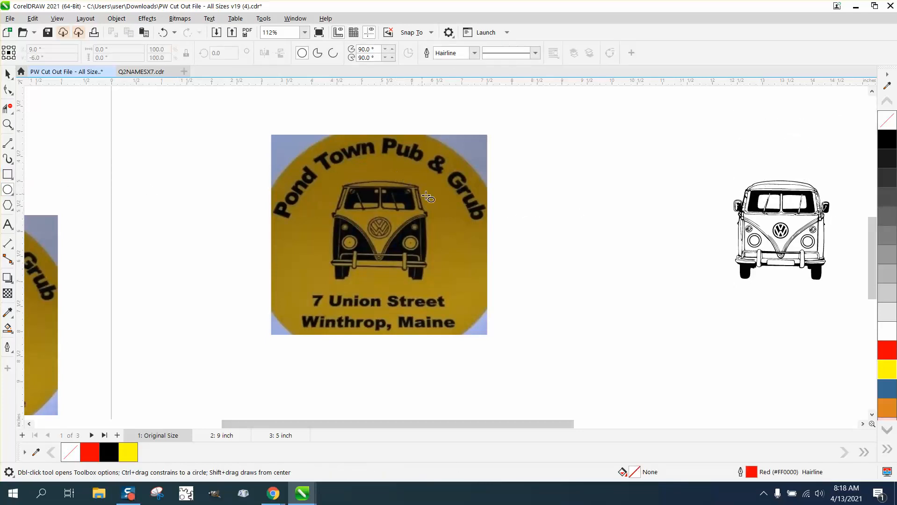
pyautogui.moveTo(427, 196); pyautogui.dragTo(438, 214)
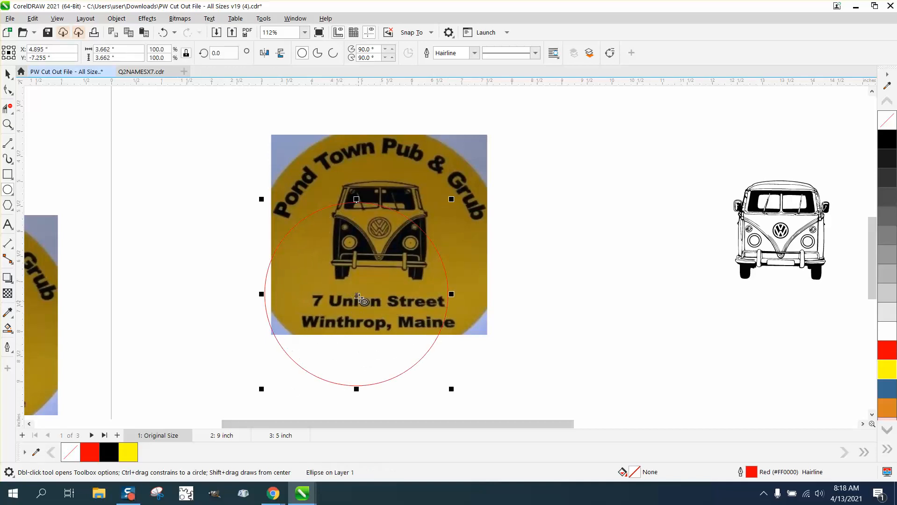
pyautogui.moveTo(356, 295); pyautogui.dragTo(380, 254)
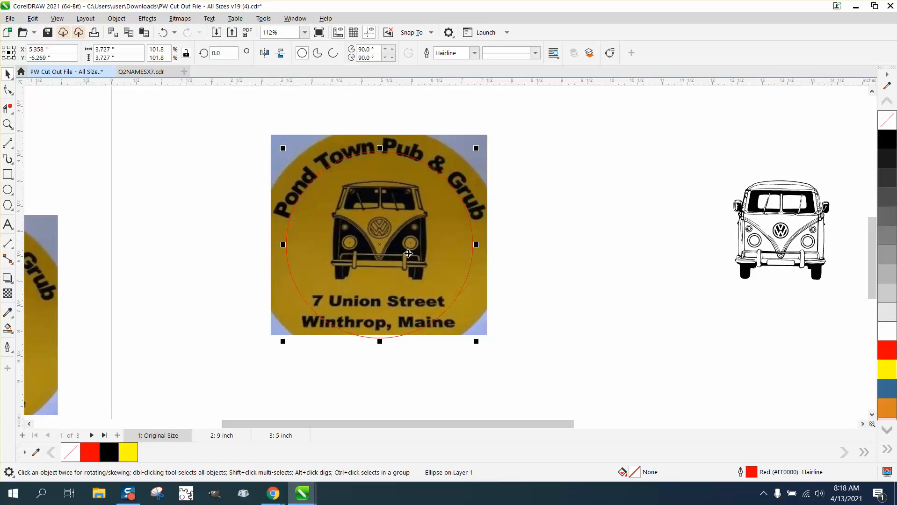
pyautogui.moveTo(379, 245)
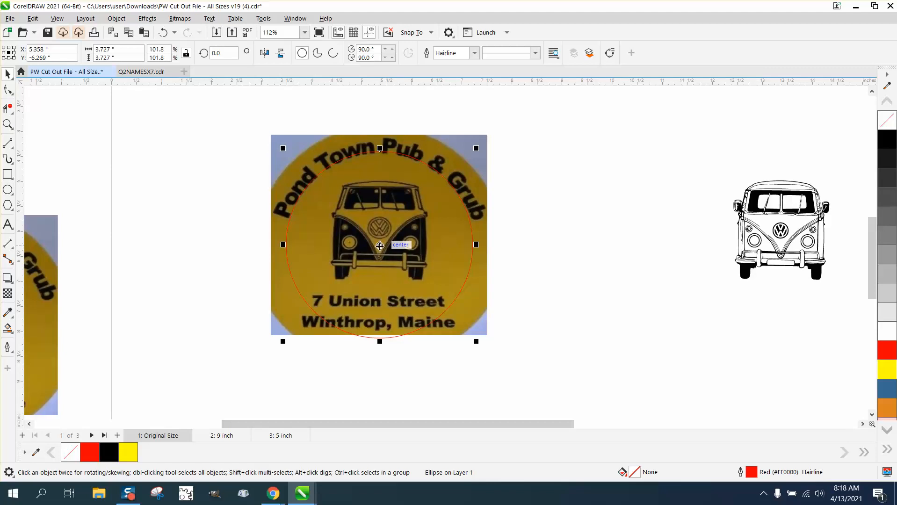
pyautogui.moveTo(379, 245); pyautogui.dragTo(378, 252)
pyautogui.write('Pond Town Pub & Grub')
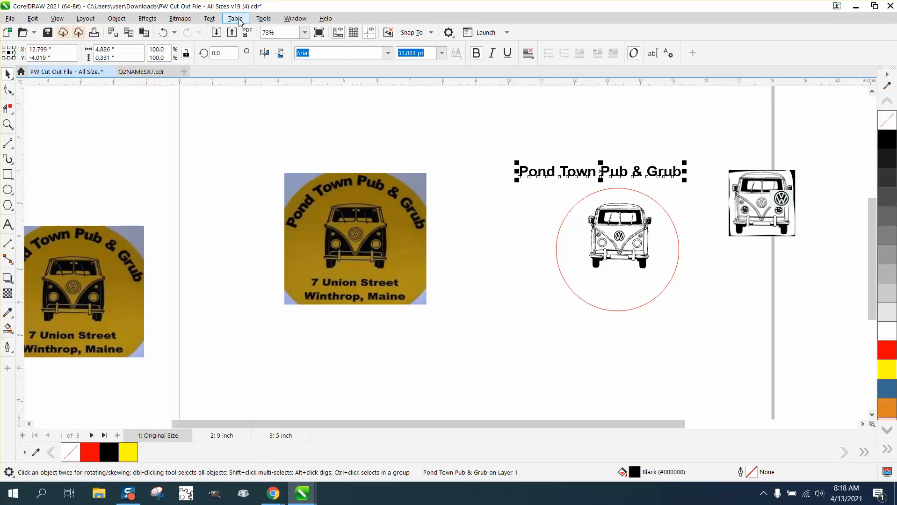
pyautogui.moveTo(238, 21)
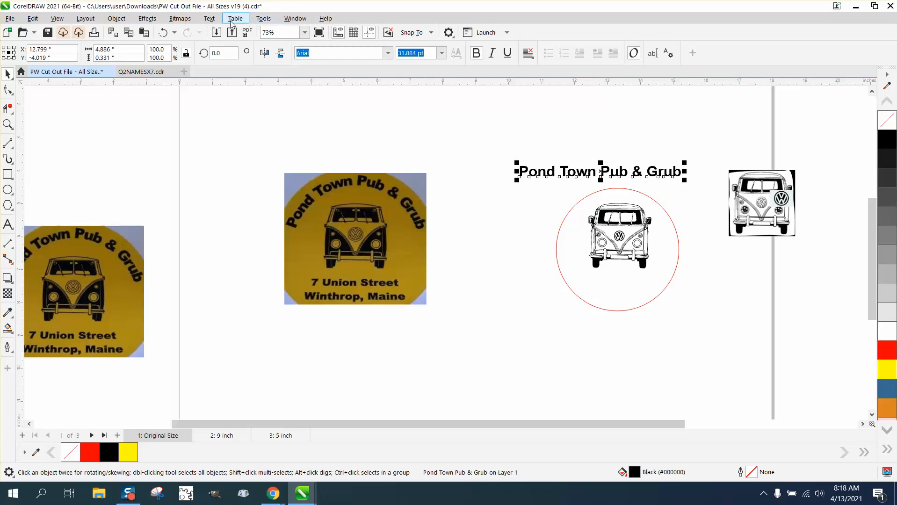
# Fit the 'Pond Town Pub & Grub' text to the circle, then select the red guide circle for removal.
pyautogui.click(209, 18)
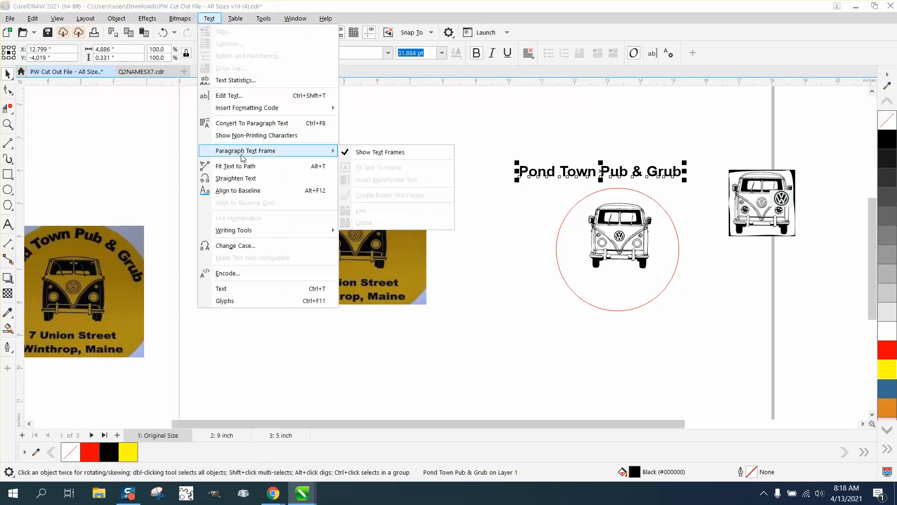
pyautogui.click(235, 166)
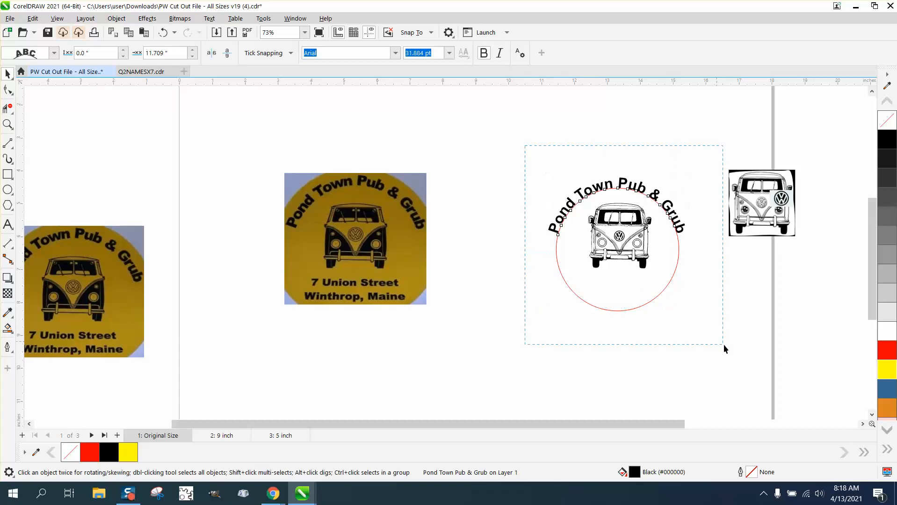
pyautogui.click(116, 17)
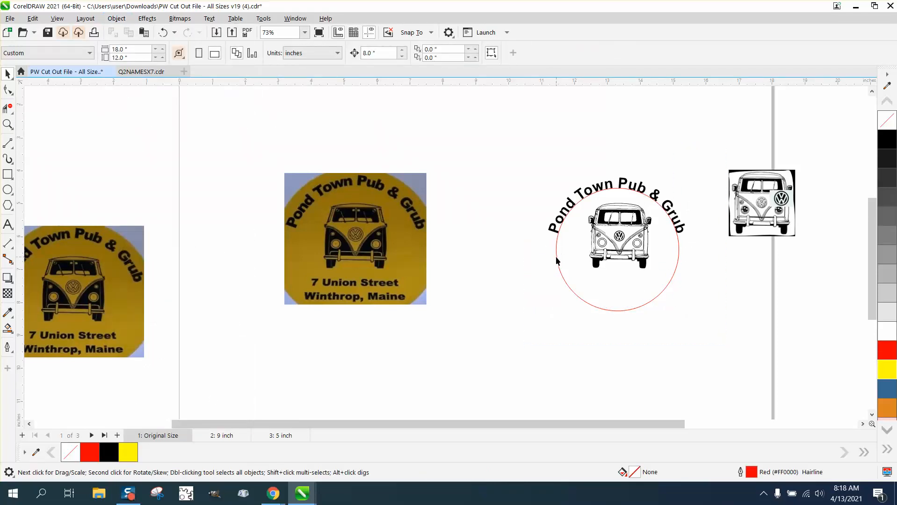
pyautogui.click(555, 249)
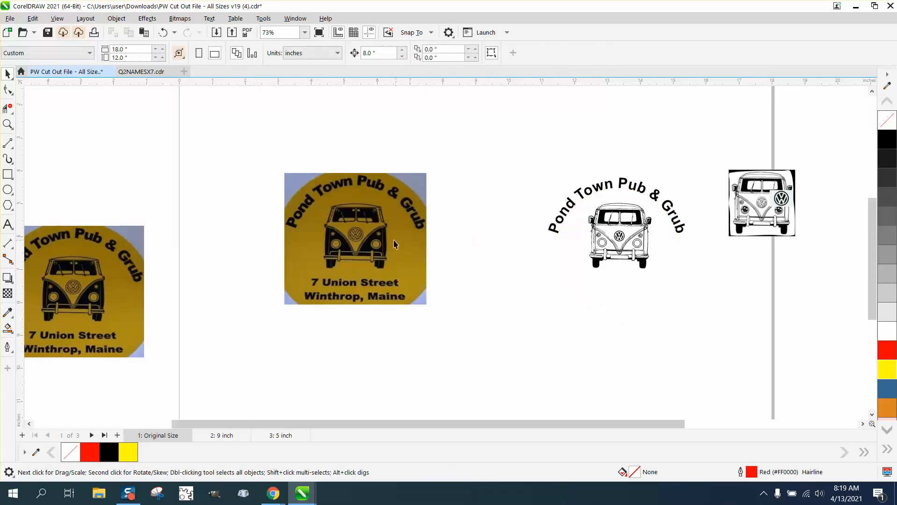
pyautogui.click(394, 244)
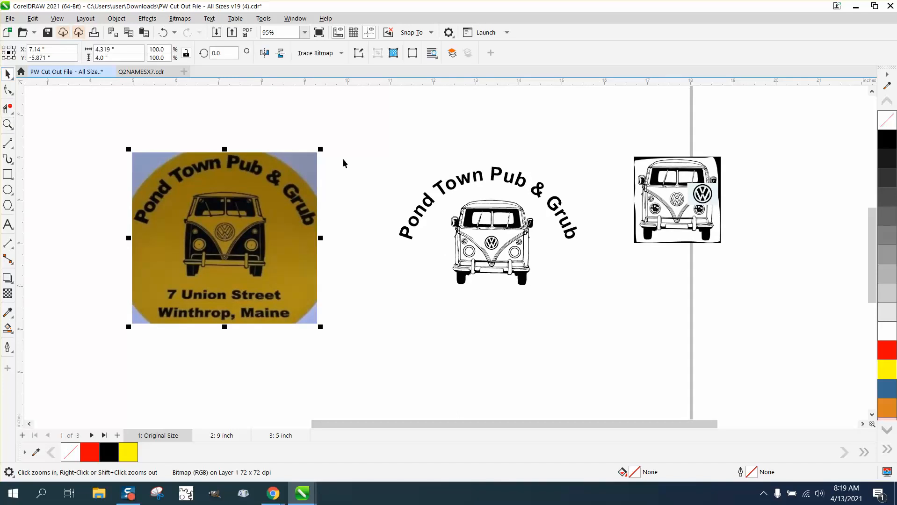
pyautogui.click(8, 125)
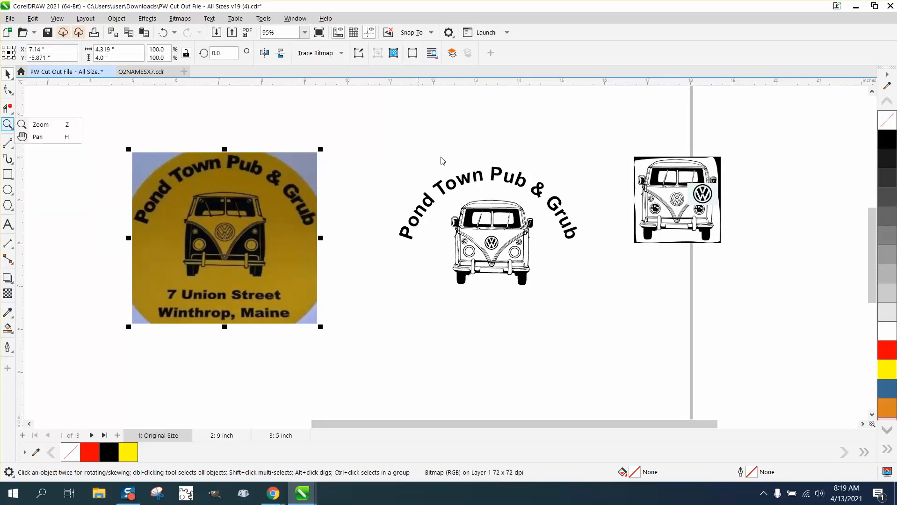